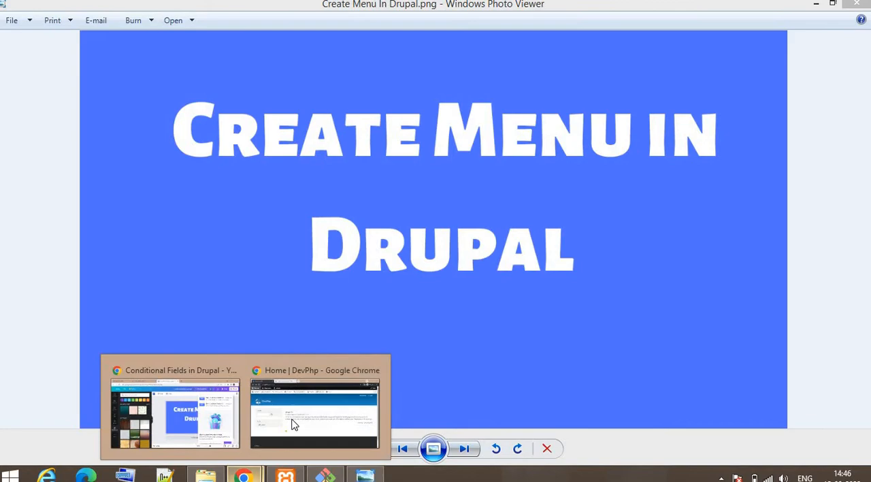
- Switch to the Chrome window showing the DevPhp Drupal site's front page
click(313, 414)
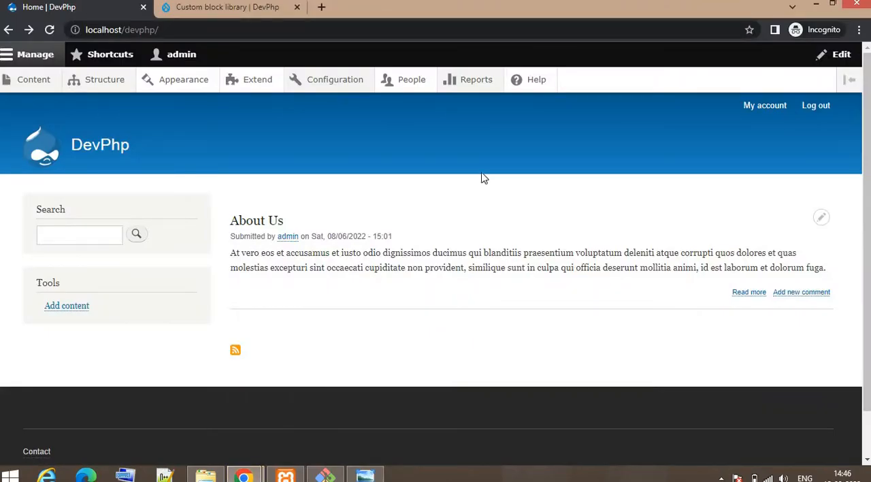
mouse_move(789, 133)
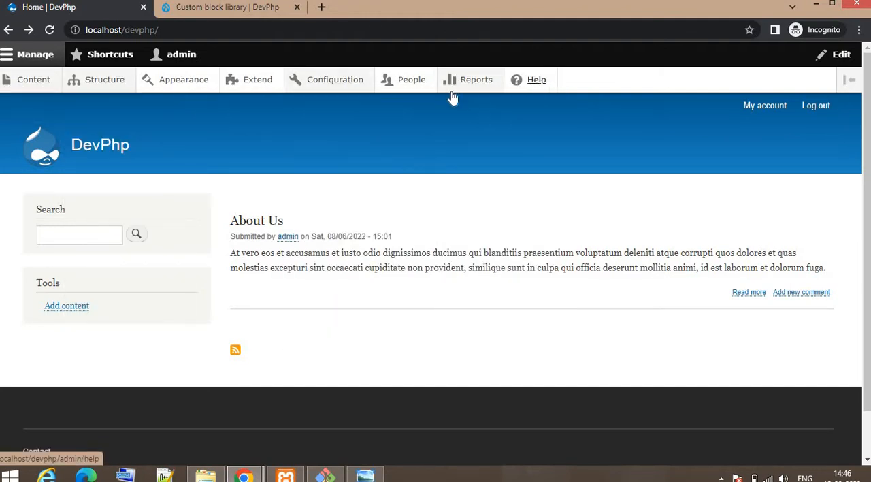
mouse_move(115, 86)
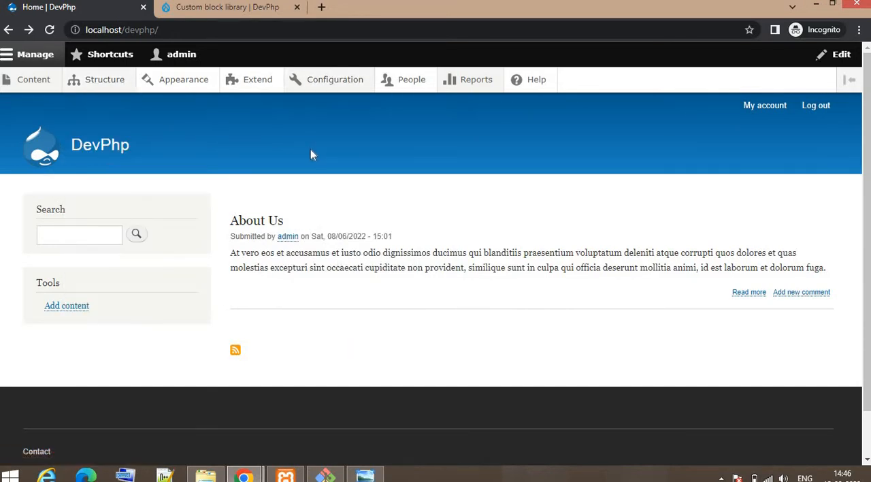
mouse_move(334, 155)
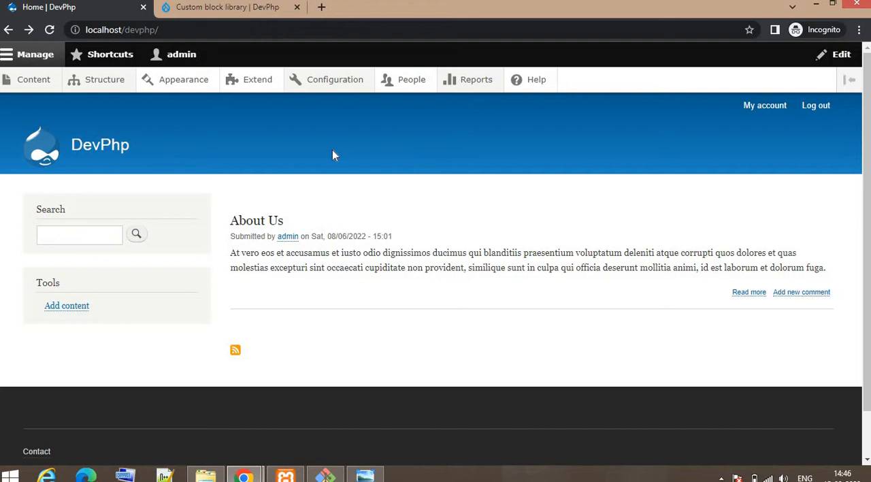
mouse_move(123, 175)
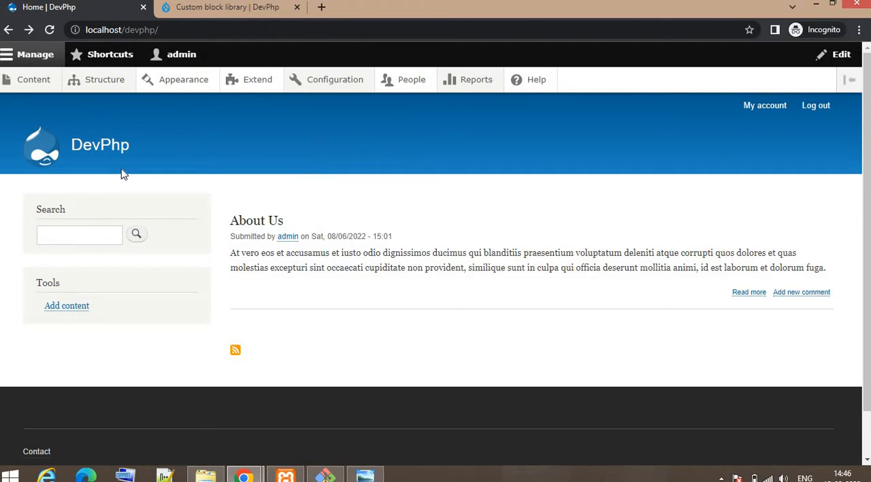
mouse_move(265, 185)
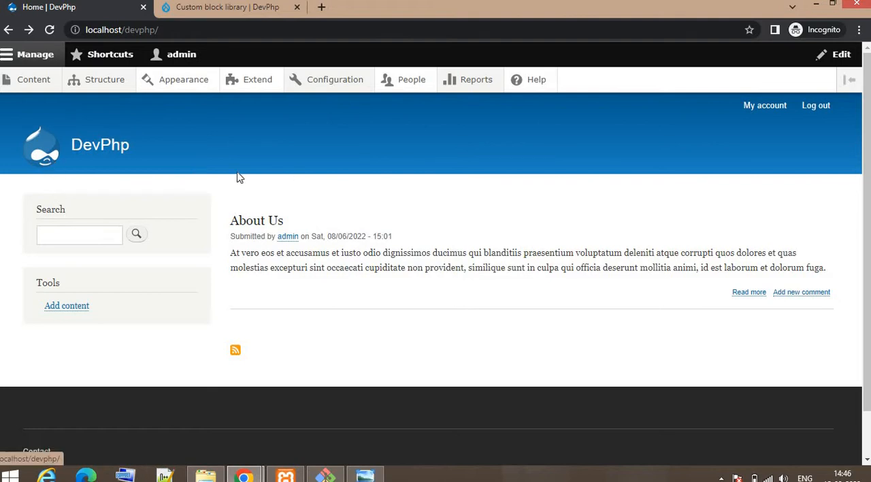
mouse_move(135, 192)
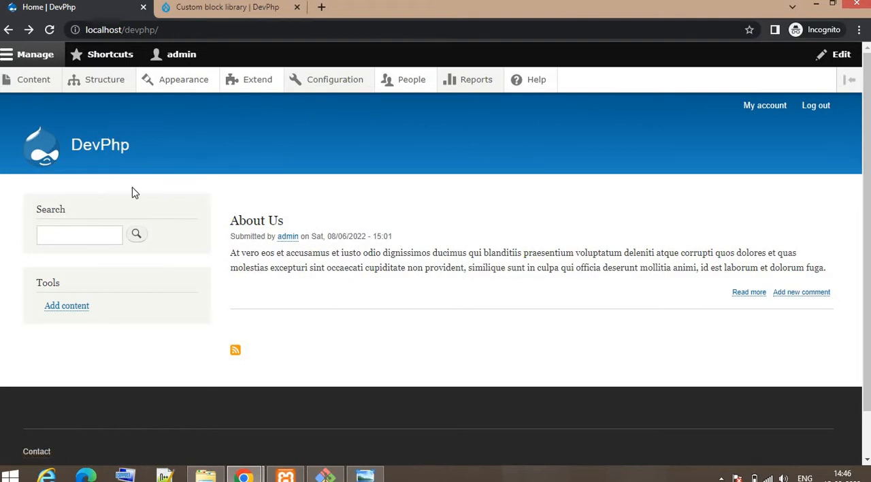
mouse_move(76, 189)
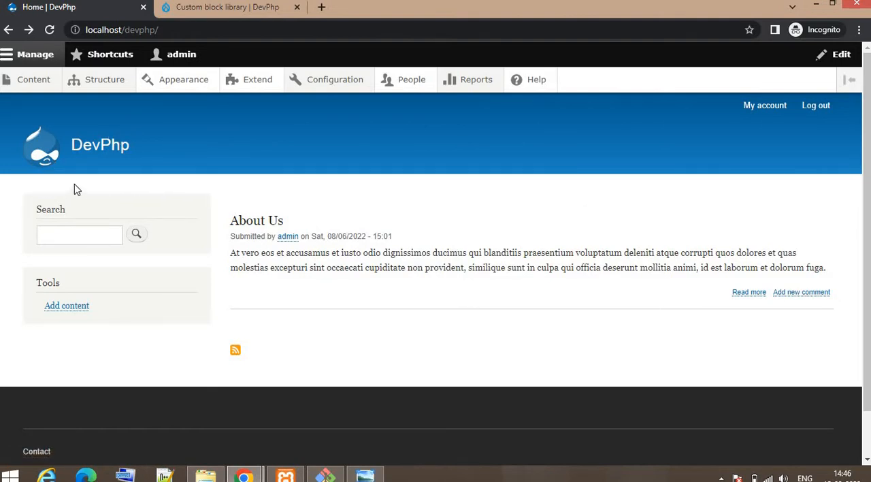
mouse_move(88, 111)
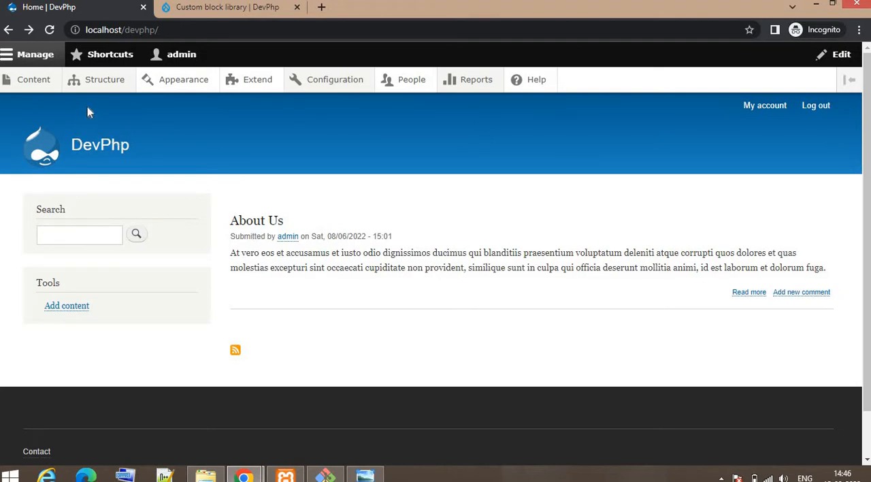
- Navigate via Structure to the Menus administration page listing all site menus
click(103, 79)
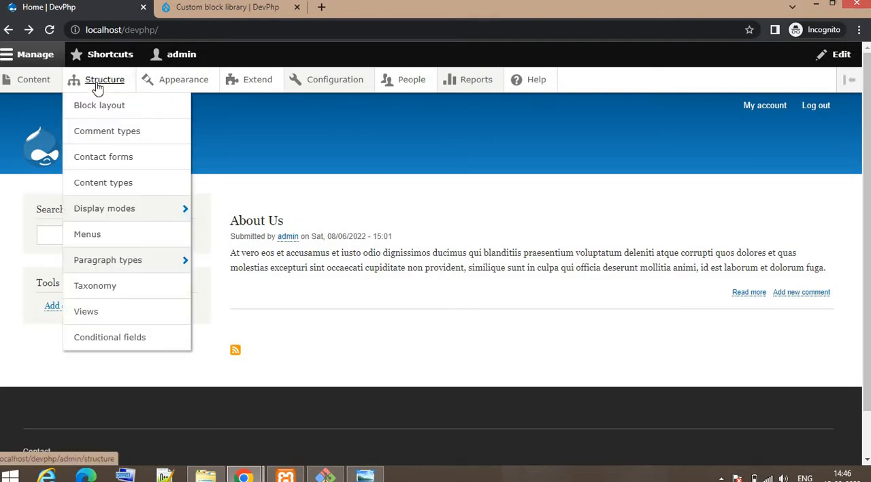
click(87, 235)
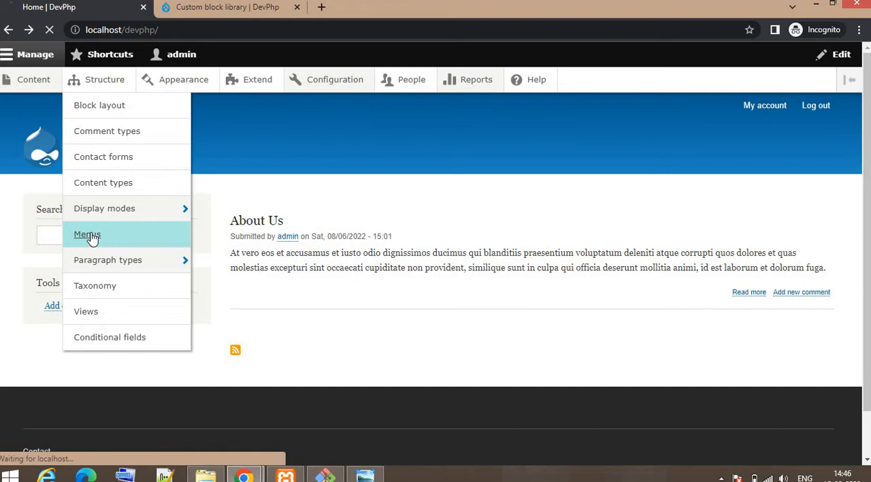
click(88, 234)
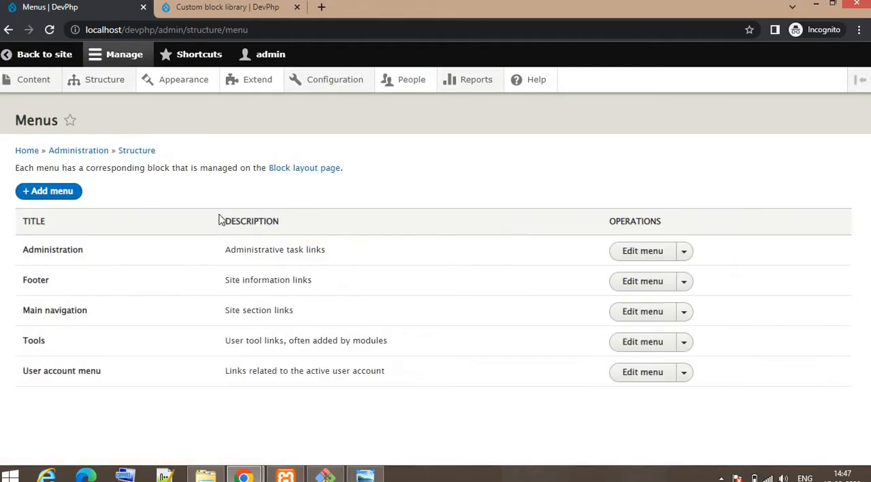
mouse_move(87, 245)
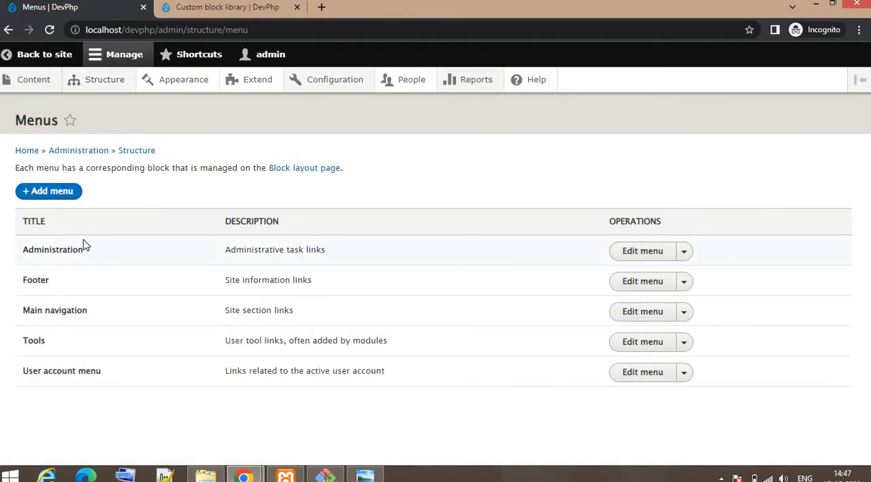
mouse_move(44, 266)
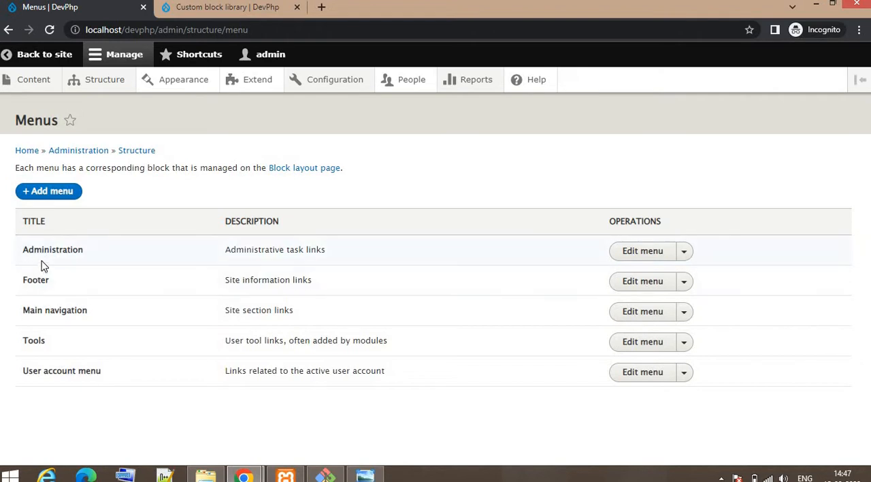
mouse_move(87, 253)
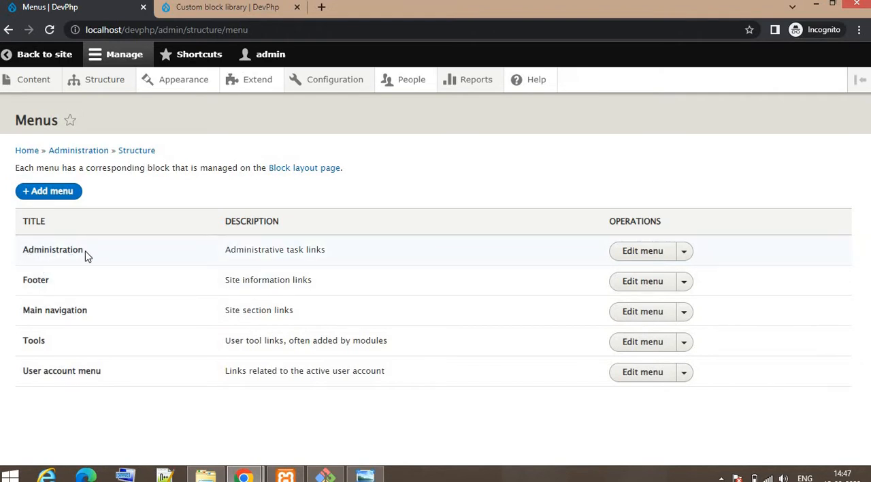
click(33, 79)
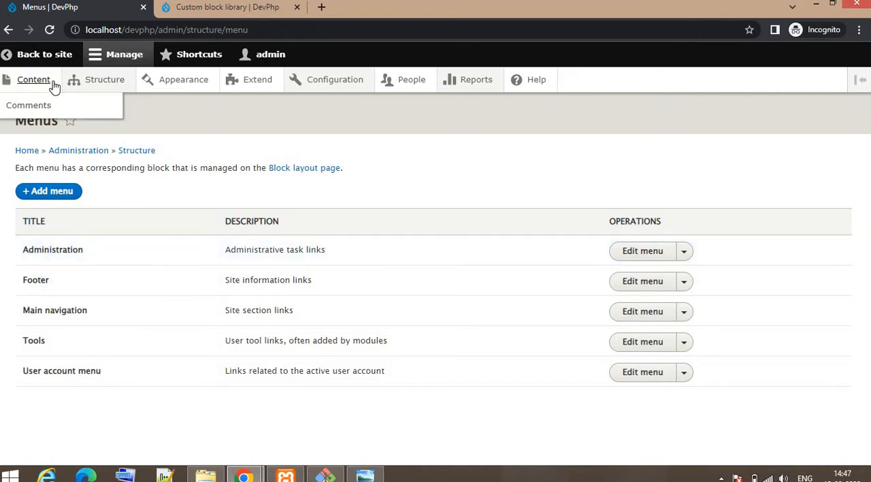
mouse_move(19, 298)
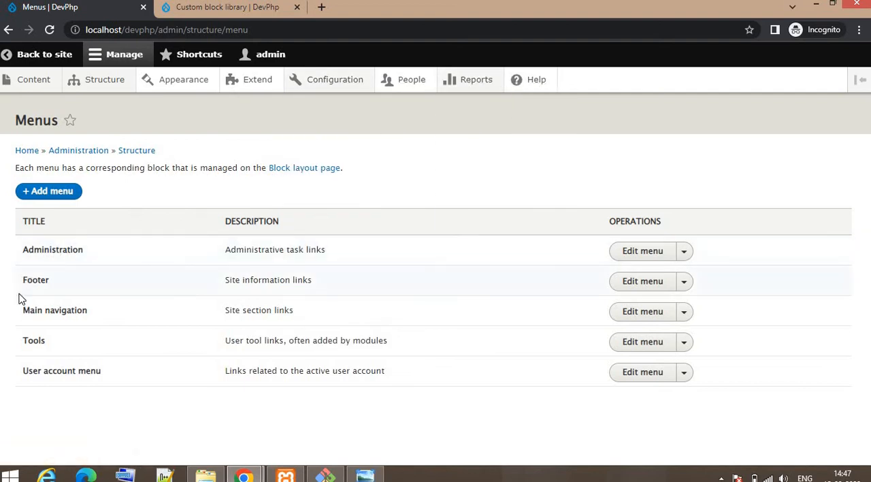
mouse_move(38, 373)
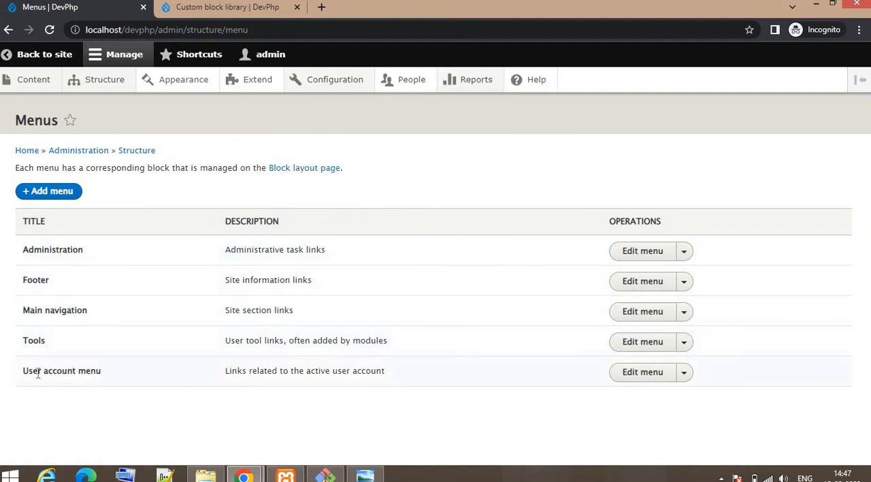
mouse_move(142, 335)
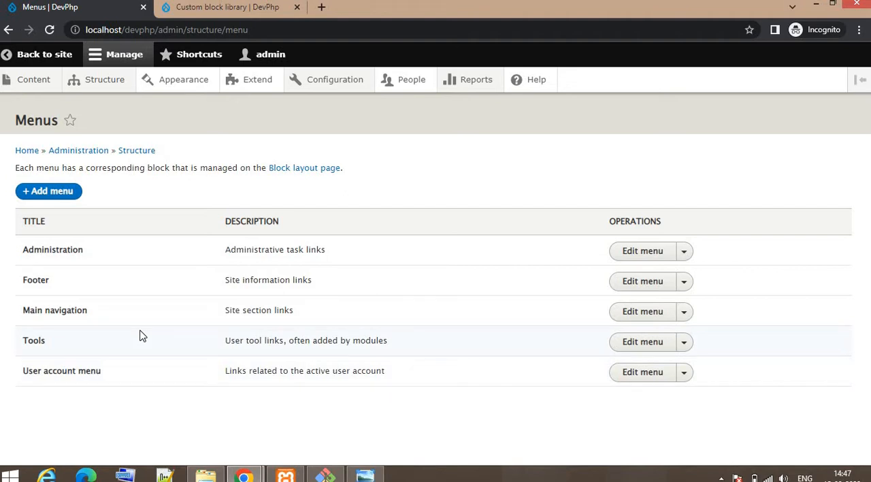
mouse_move(49, 191)
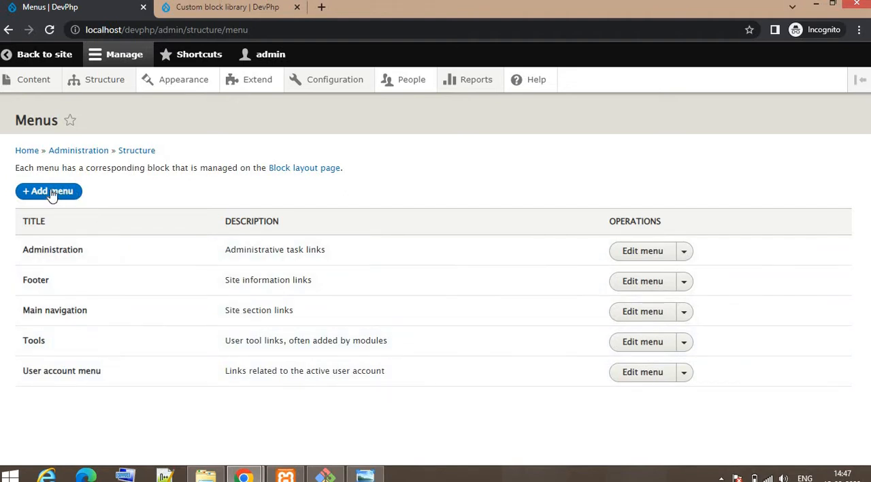
- Add a new menu titled 'Custom Menu' and save it
click(47, 190)
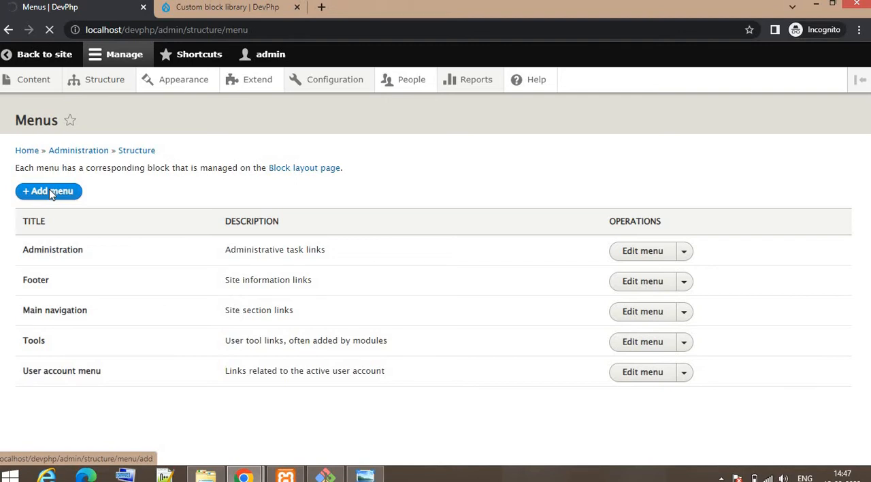
click(48, 191)
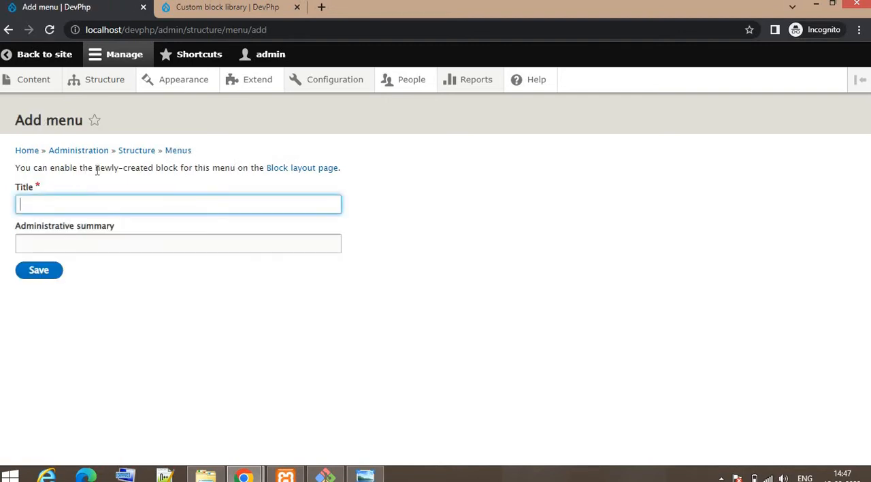
mouse_move(142, 139)
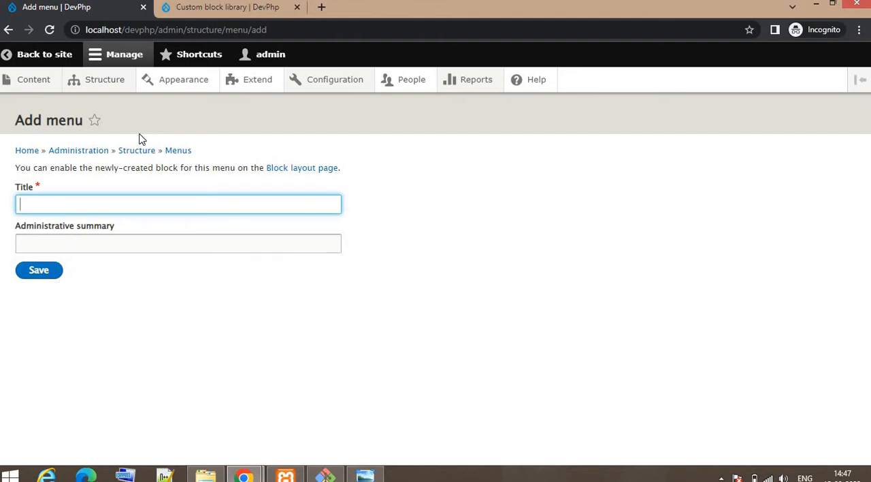
text(Custom)
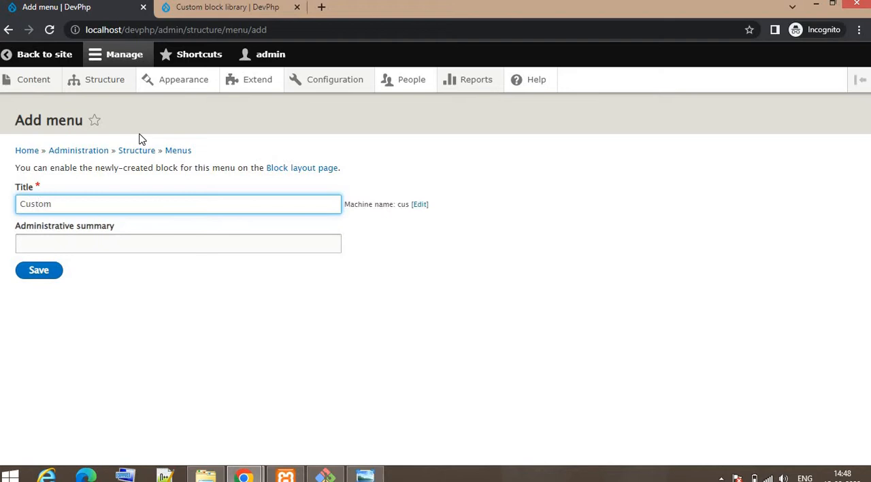
text(Menu)
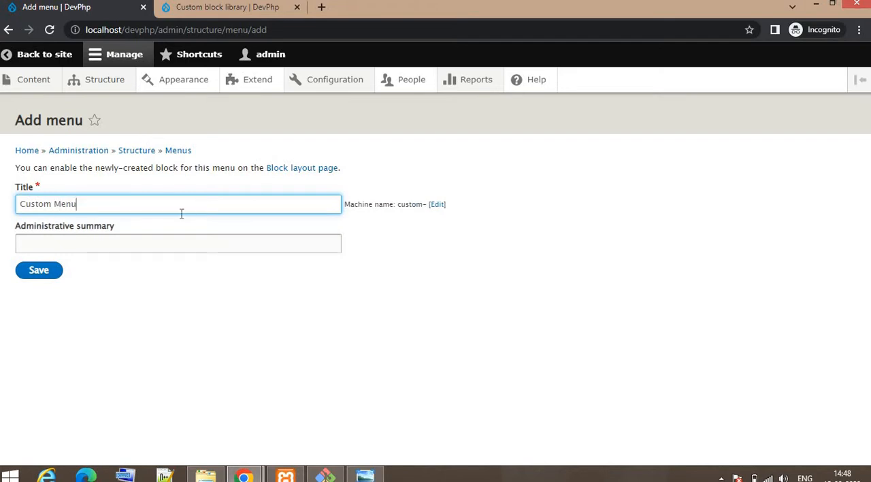
click(177, 242)
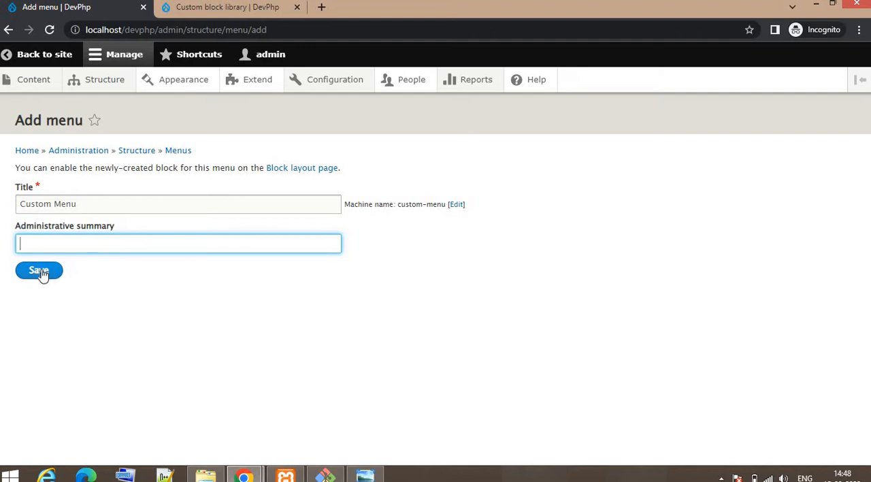
click(38, 269)
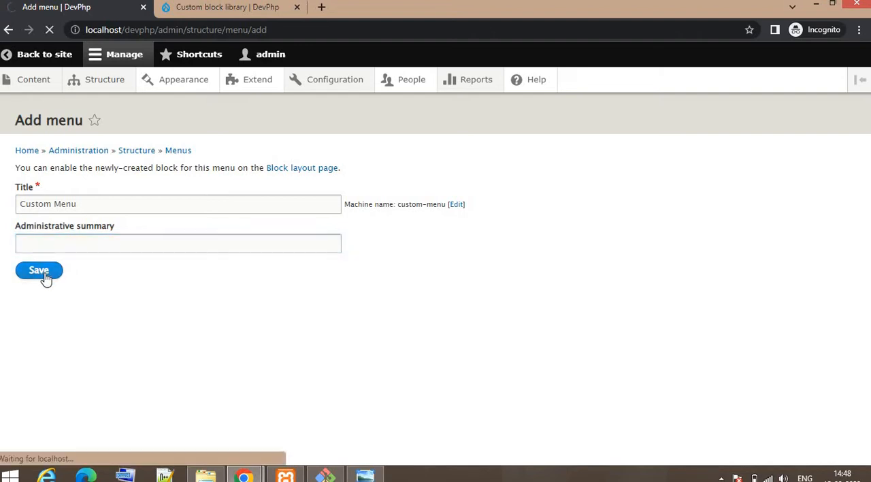
click(38, 270)
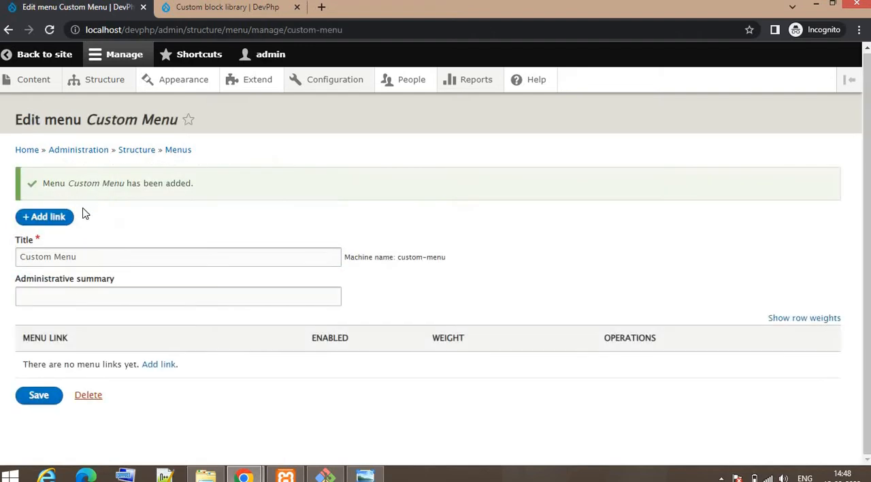
mouse_move(162, 190)
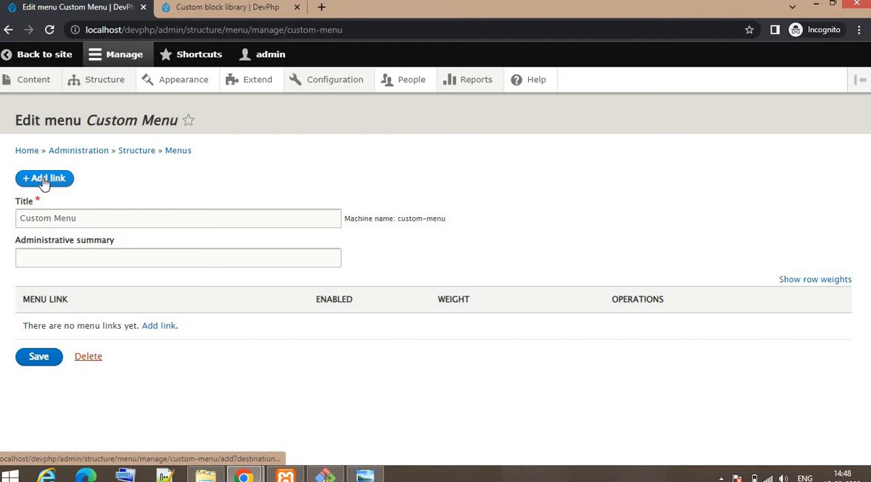
- Start a new Custom Menu link titled 'Home' pointing to '<front>'
click(43, 177)
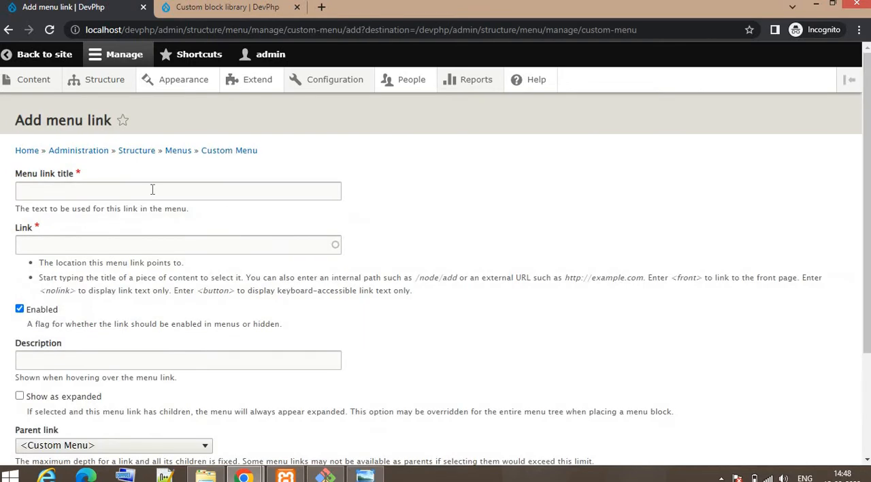
click(177, 191)
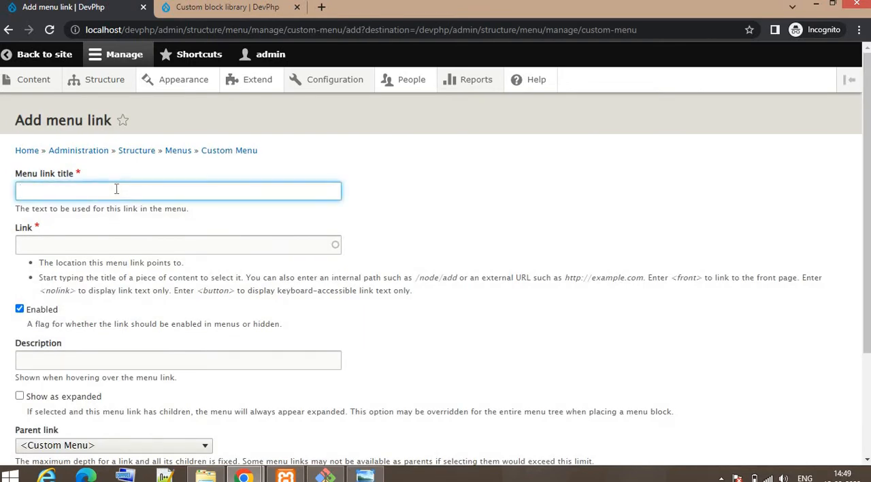
text(Home)
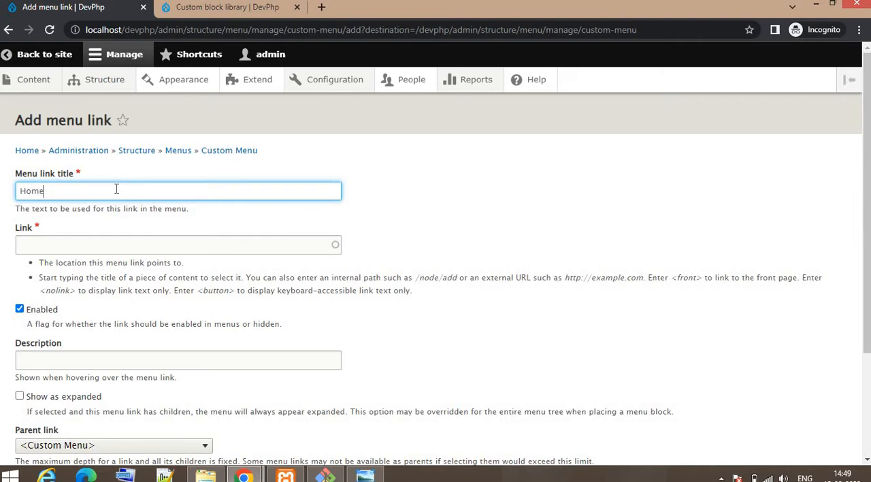
click(177, 245)
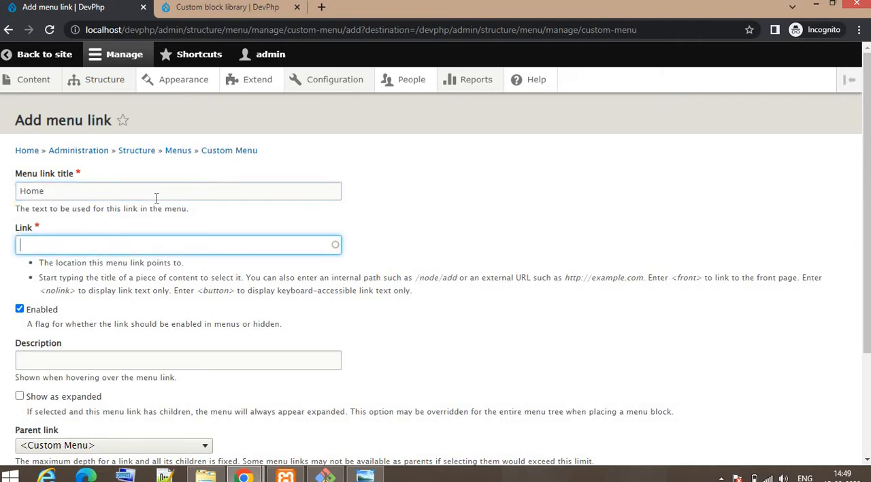
mouse_move(438, 177)
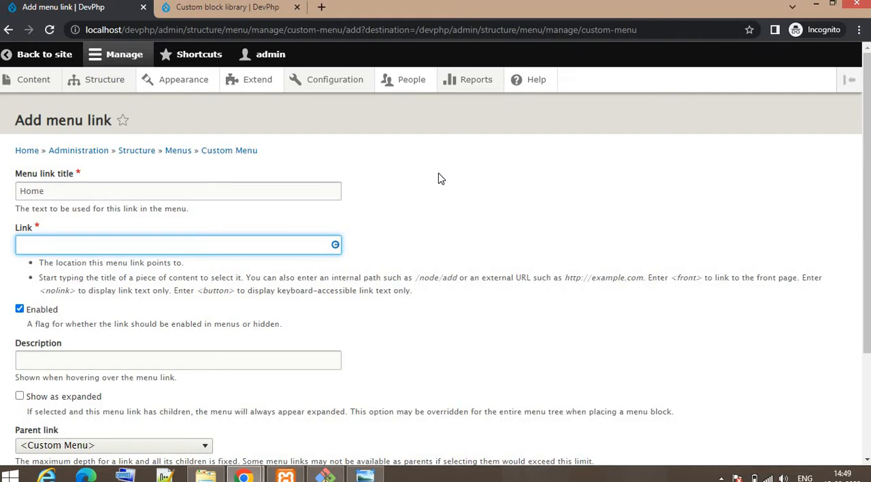
text(<)
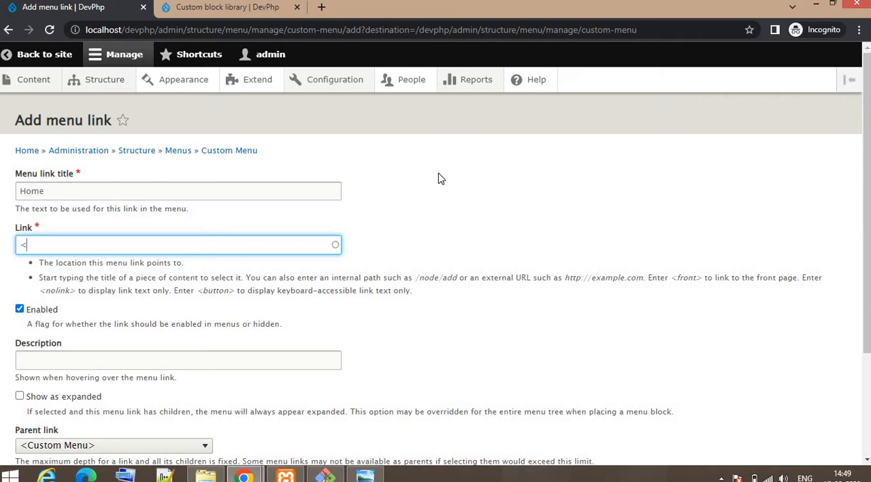
text(front>)
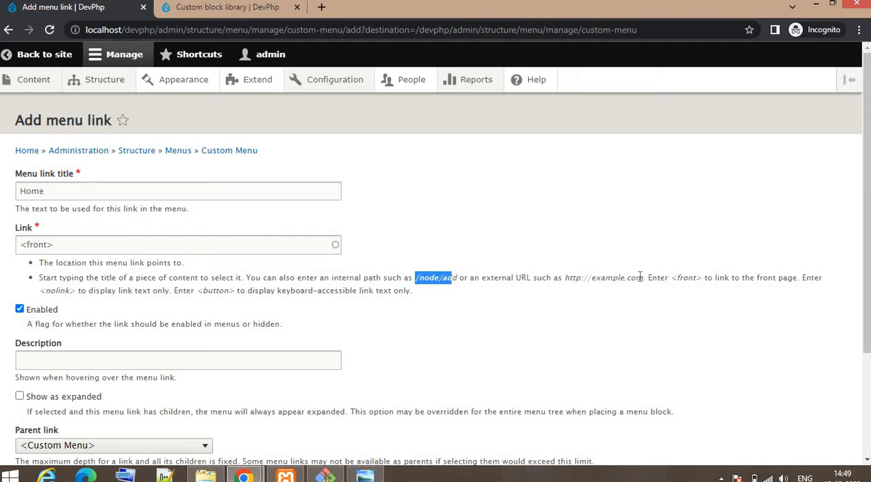
mouse_move(673, 278)
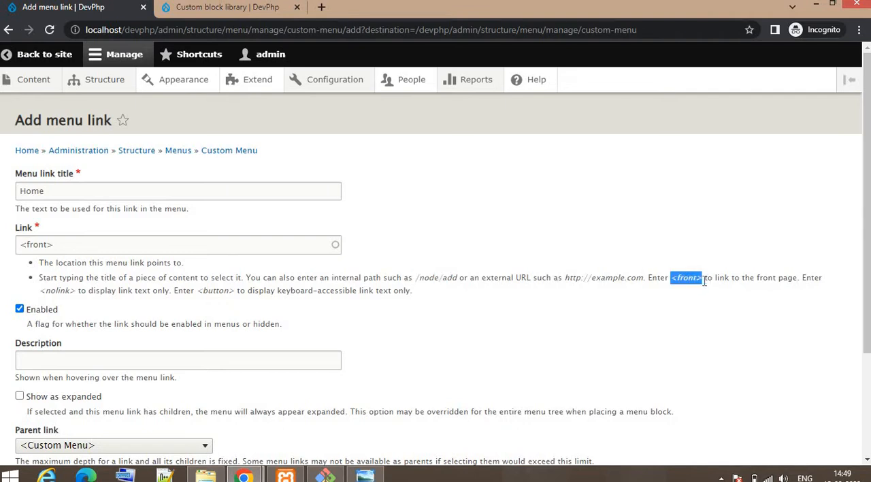
- Keep the Home link's weight at 0 and save it
scroll(down, 3)
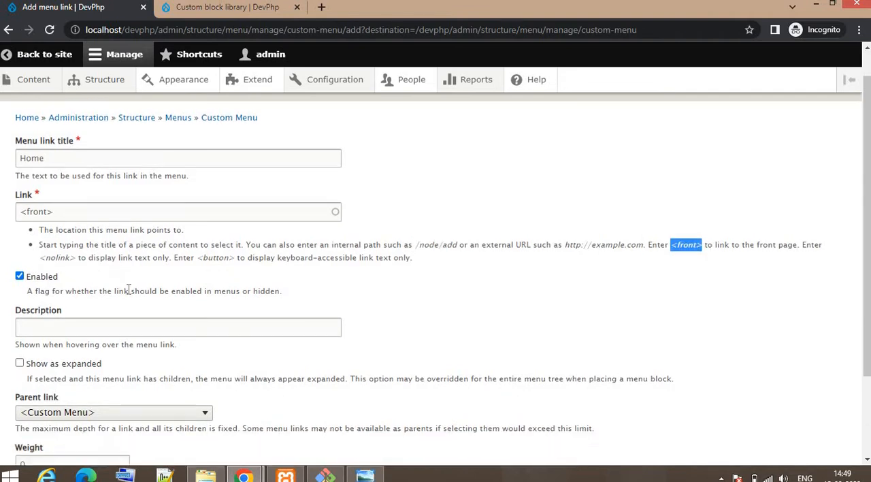
scroll(down, 3)
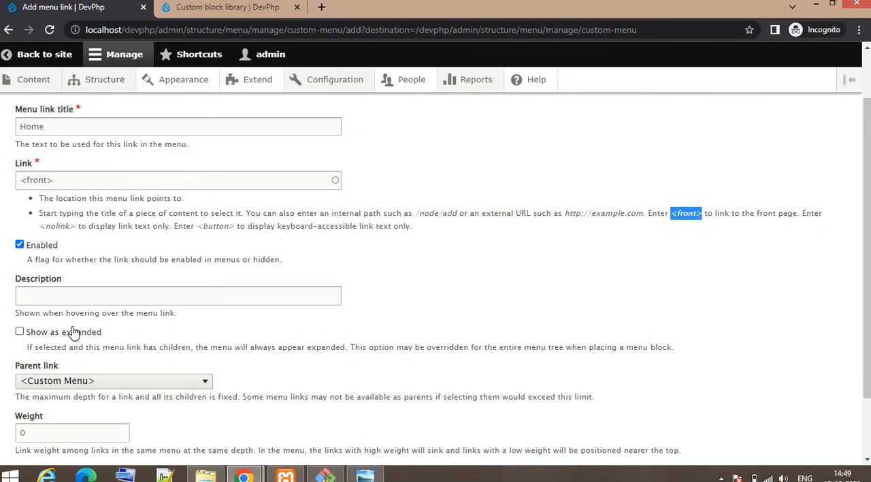
mouse_move(116, 339)
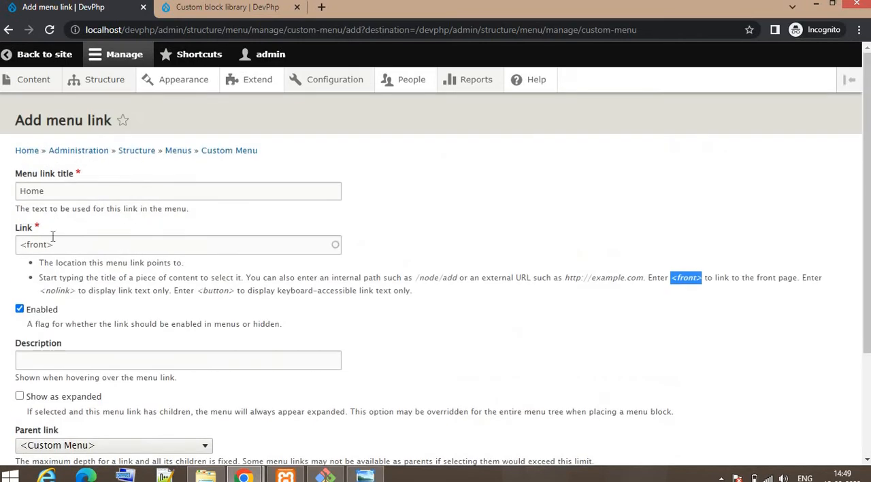
scroll(down, 3)
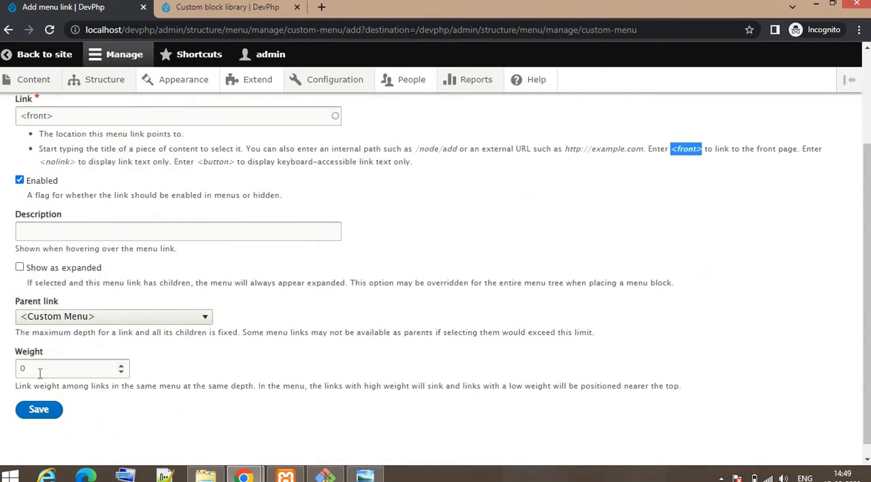
click(68, 368)
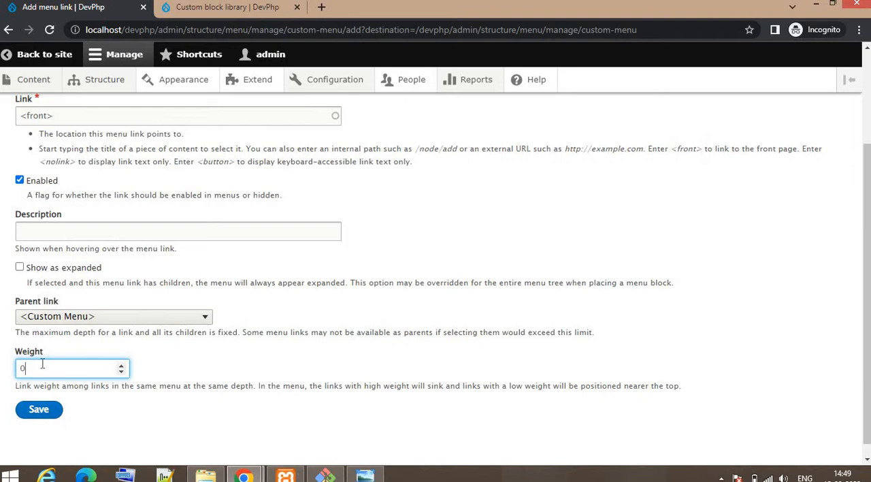
scroll(down, 3)
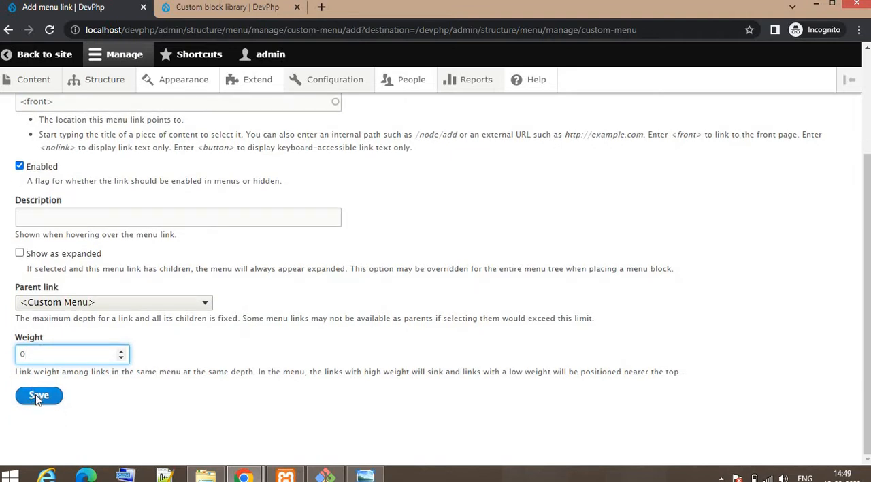
click(38, 395)
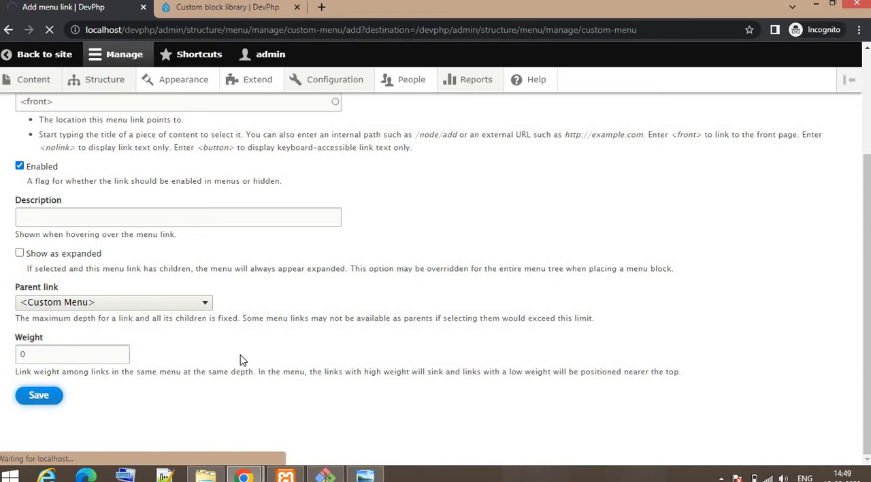
click(38, 395)
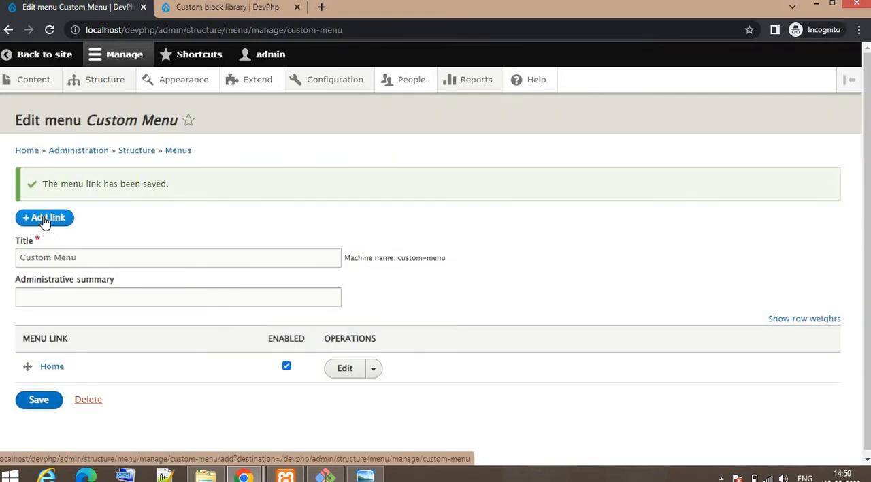
- Start another link titled 'Faqs' pointing to '/faqs'
click(43, 218)
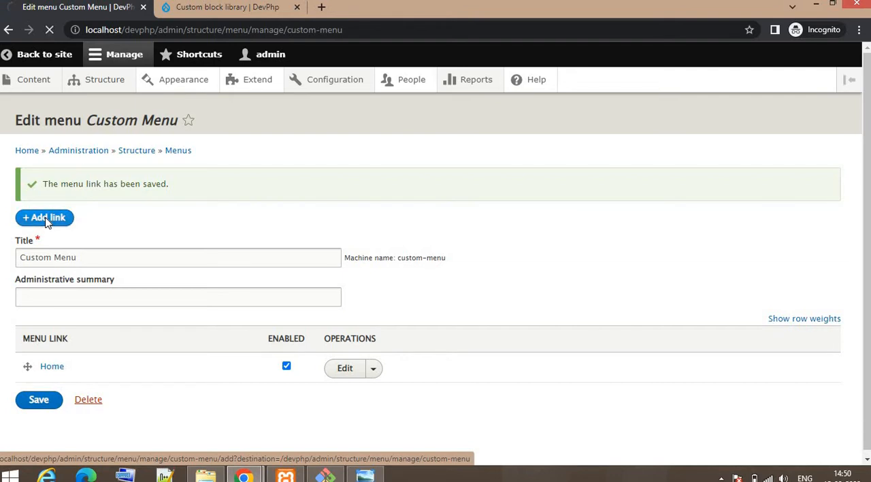
click(44, 218)
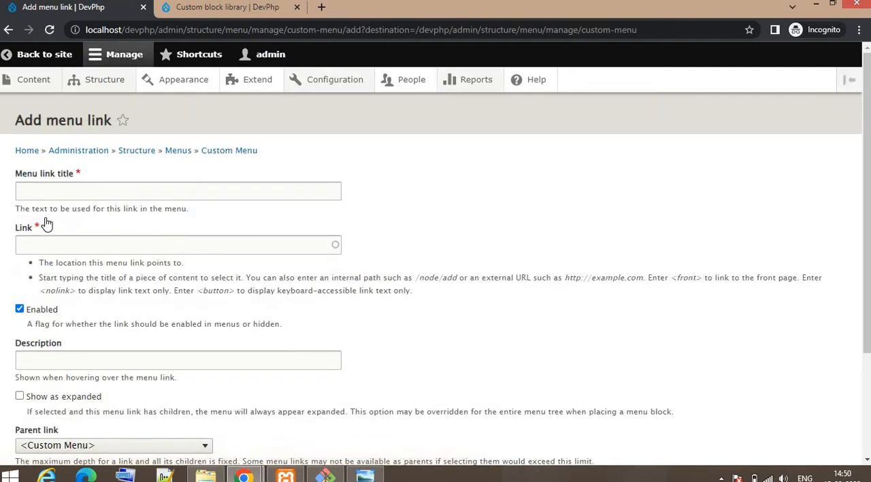
click(177, 191)
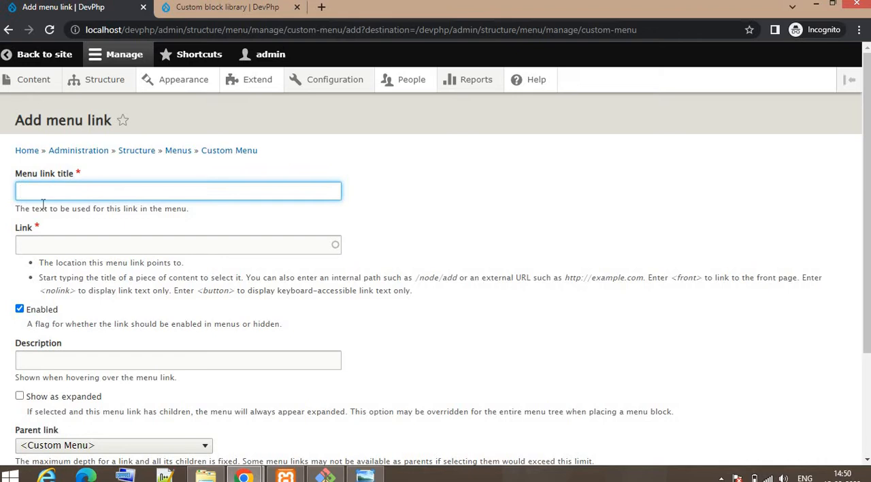
text(Faqs)
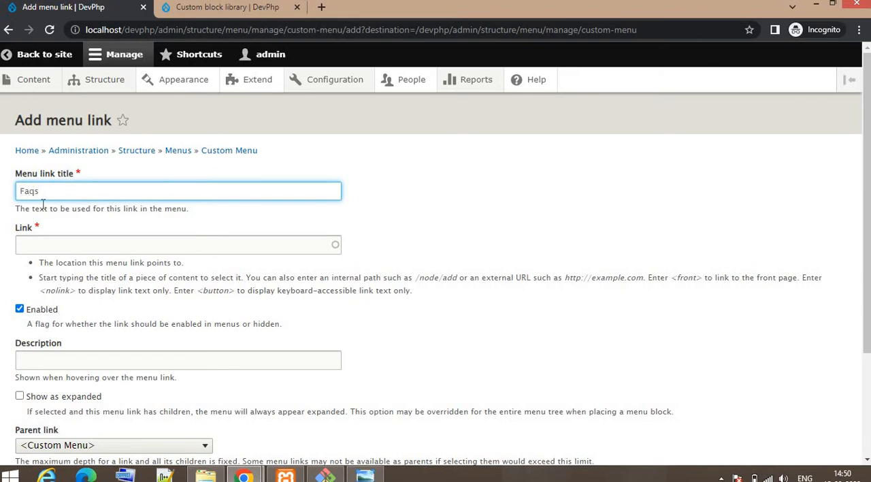
click(177, 245)
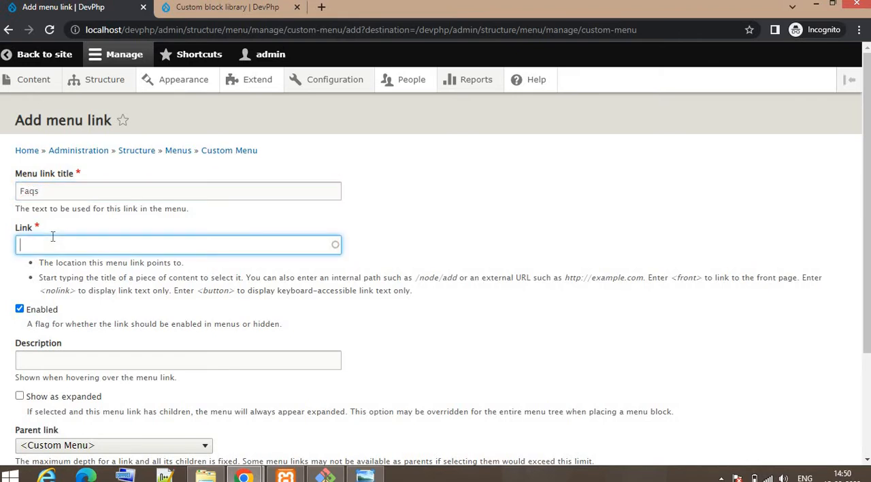
text(/faqs)
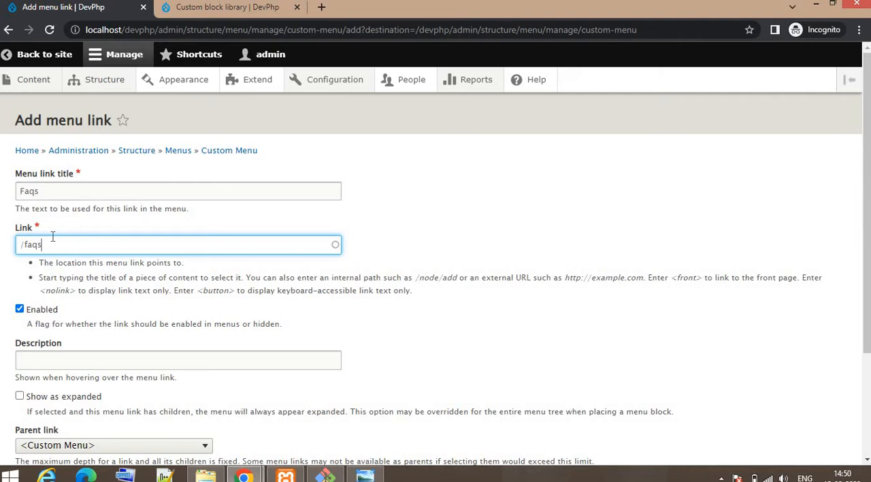
- Keep parent <Custom Menu>, set the Faqs link's weight to 1 and save it
scroll(down, 3)
text(1)
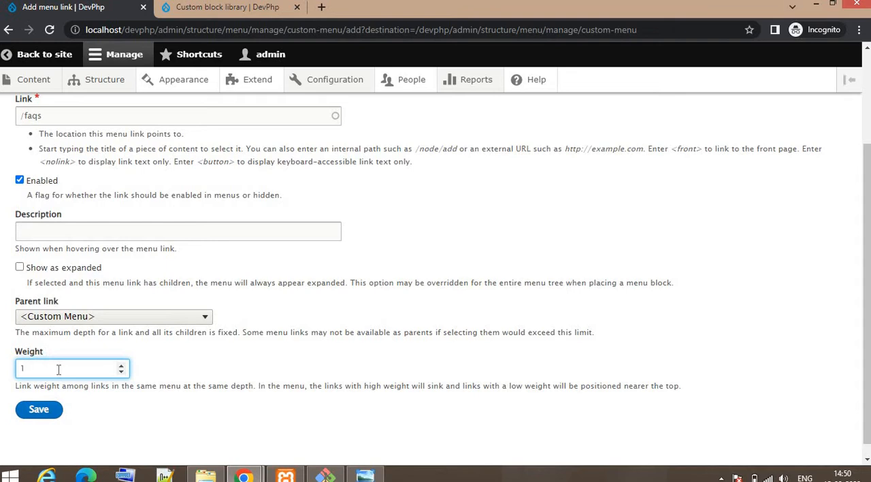
scroll(down, 3)
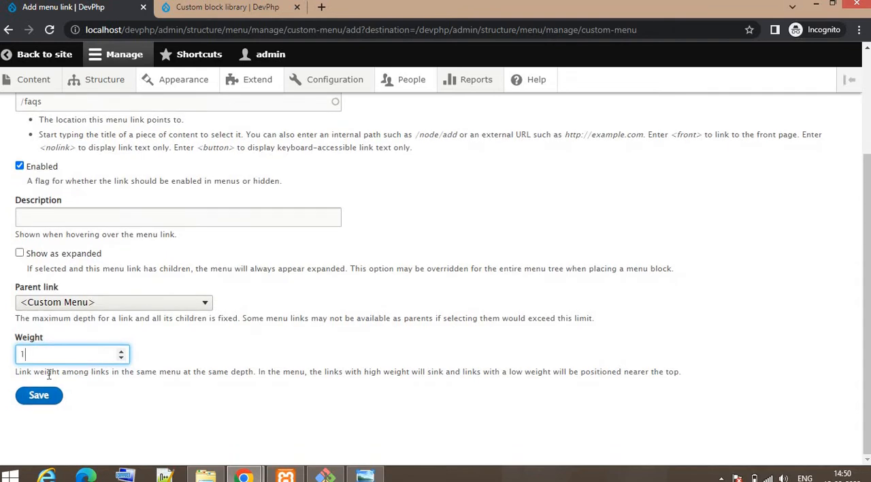
mouse_move(27, 337)
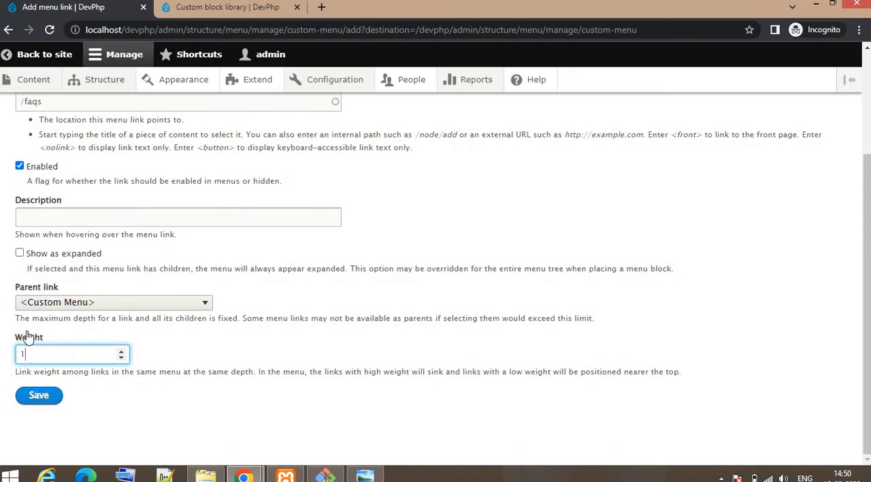
mouse_move(38, 302)
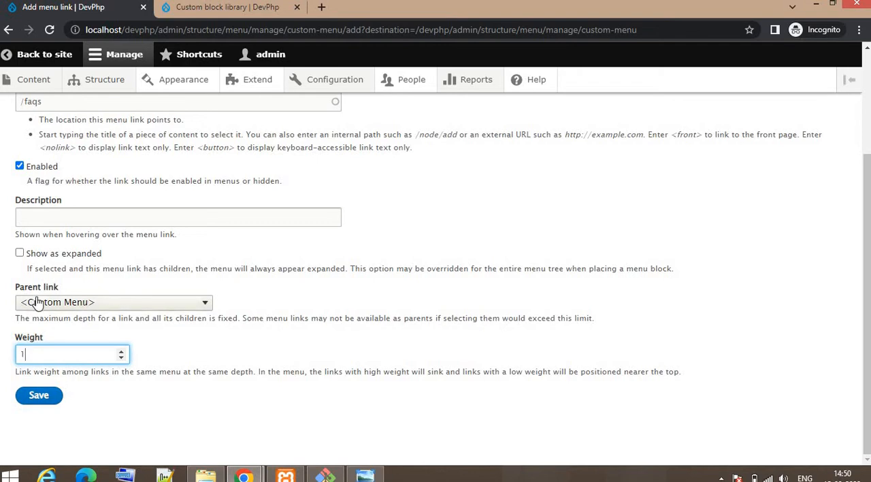
mouse_move(48, 316)
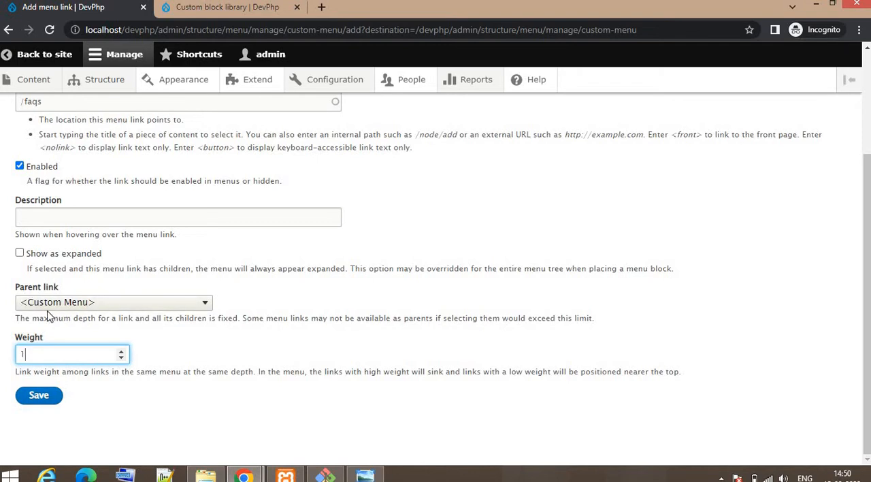
click(114, 302)
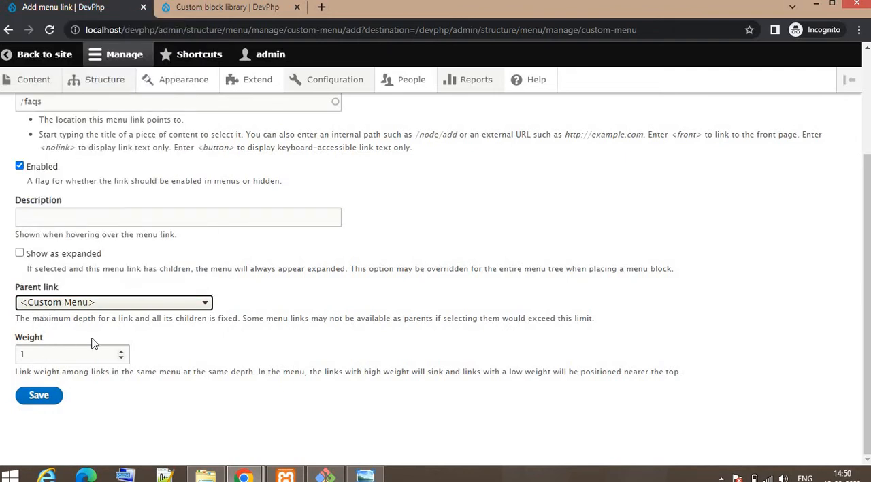
mouse_move(134, 394)
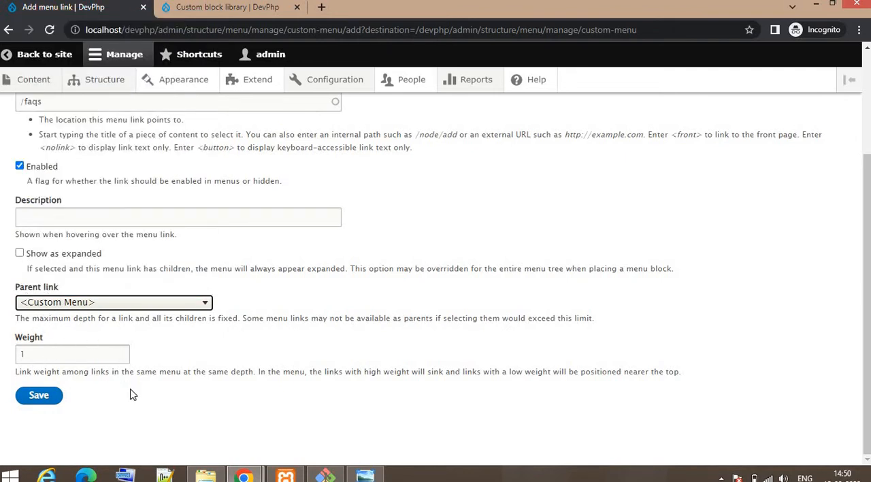
click(38, 394)
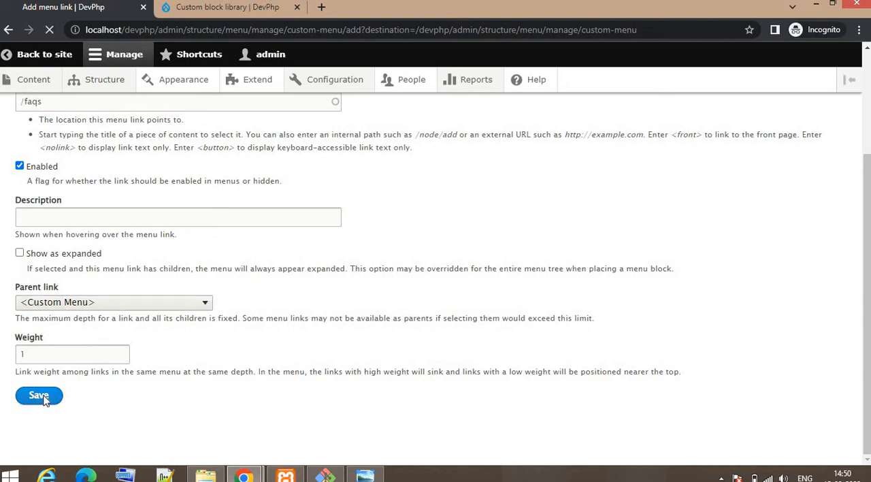
mouse_move(373, 351)
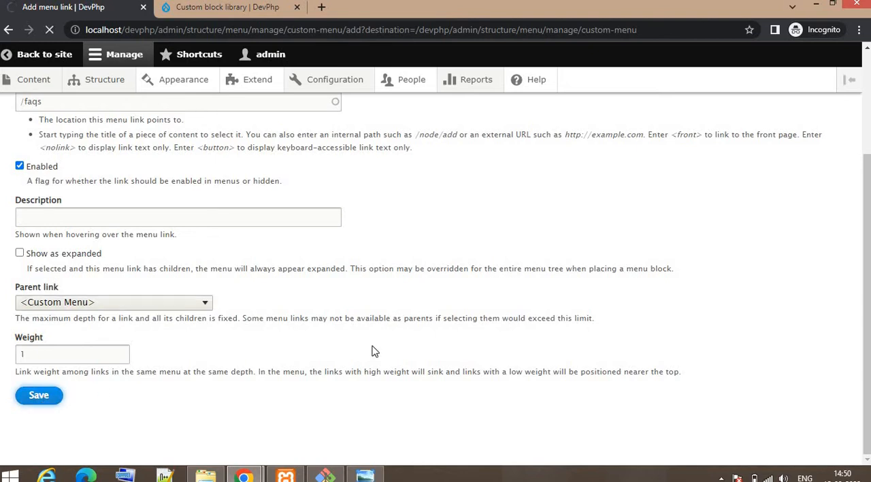
click(39, 395)
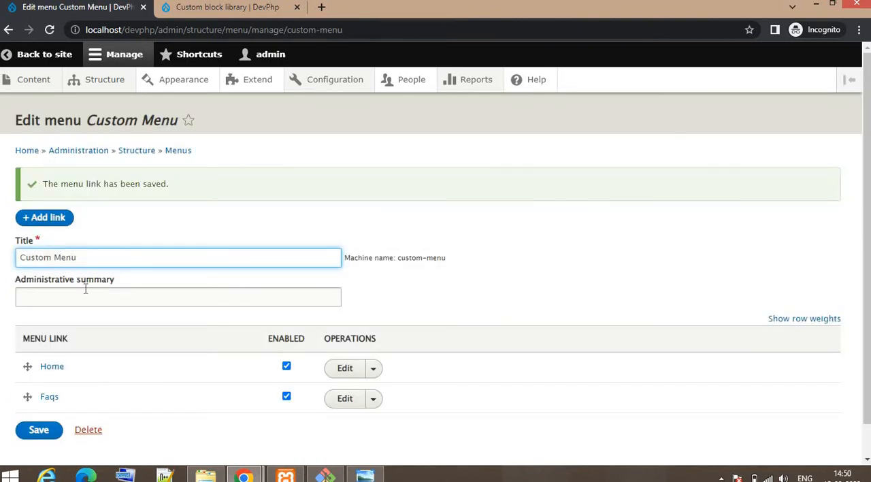
- Add an 'About Us' link pointing to '/about-us' with weight 2 and save it
click(44, 218)
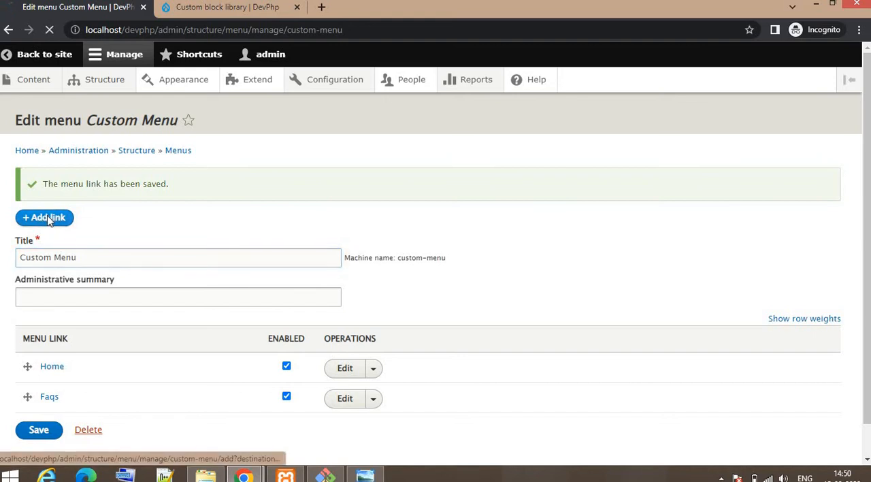
click(43, 217)
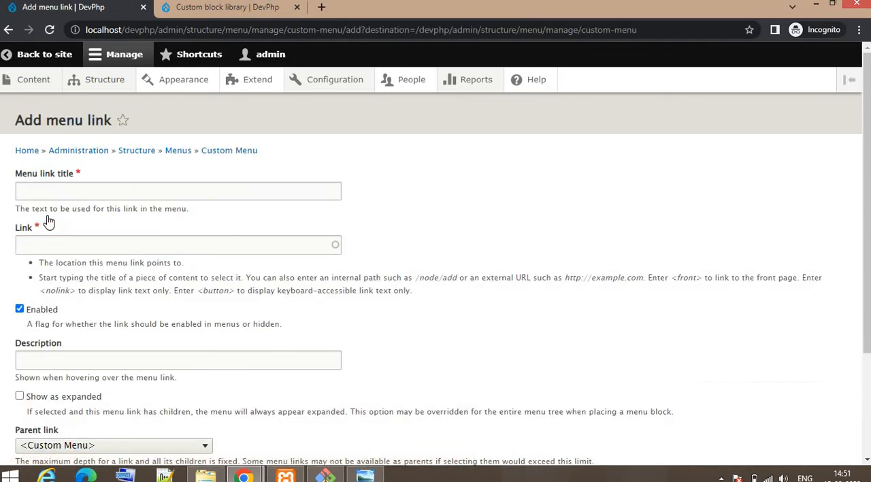
click(177, 191)
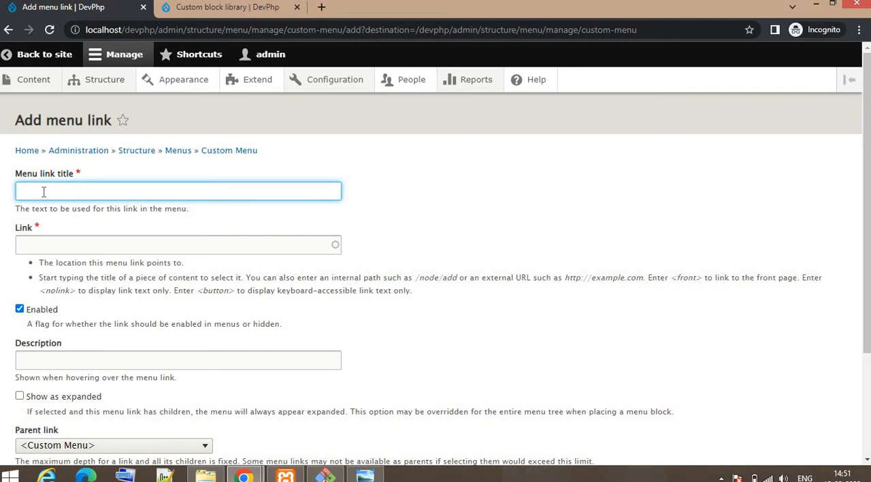
text(About)
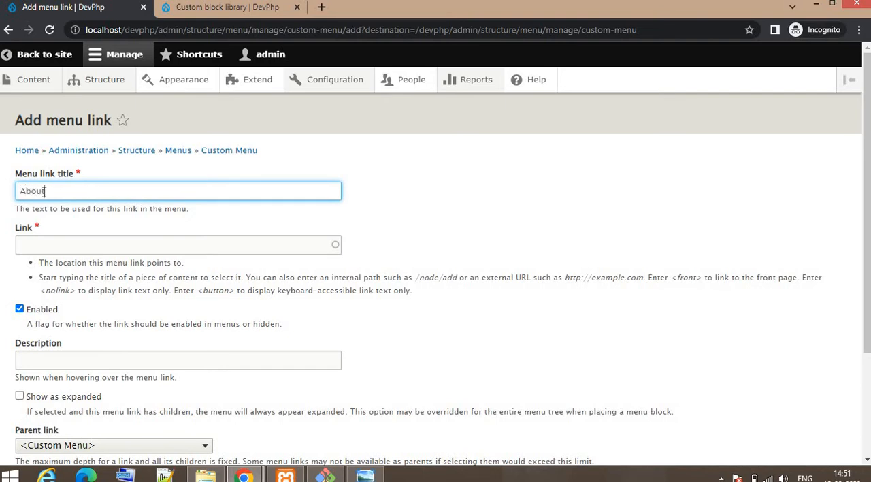
text(Us)
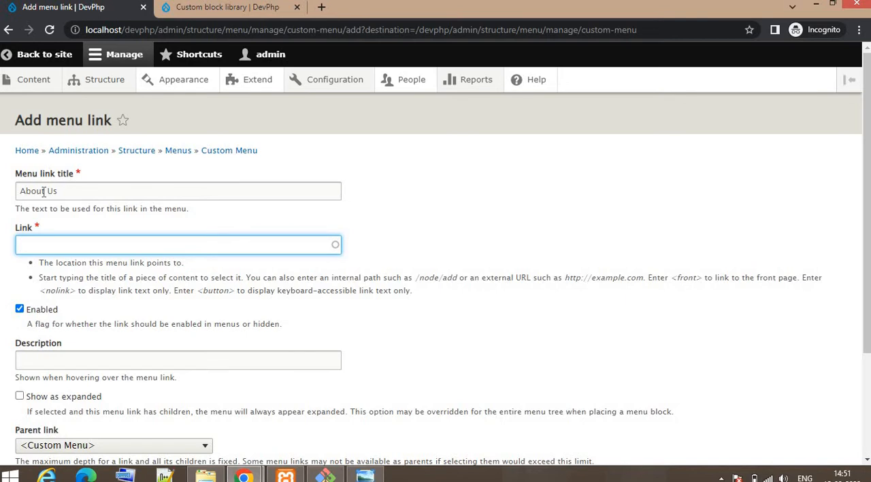
text(/about-us)
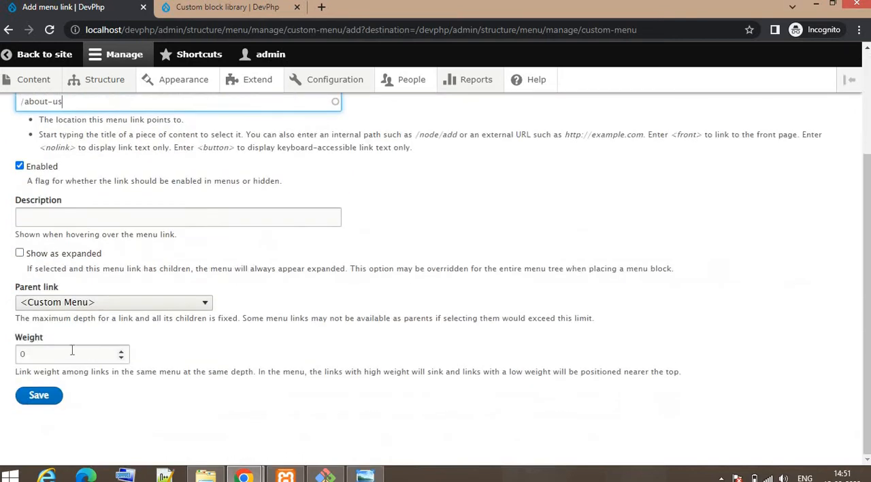
click(68, 354)
text(2)
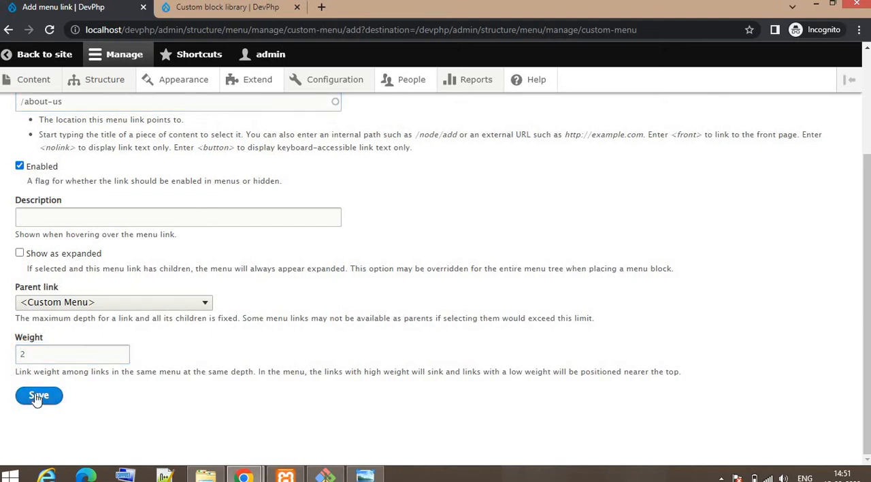
click(38, 395)
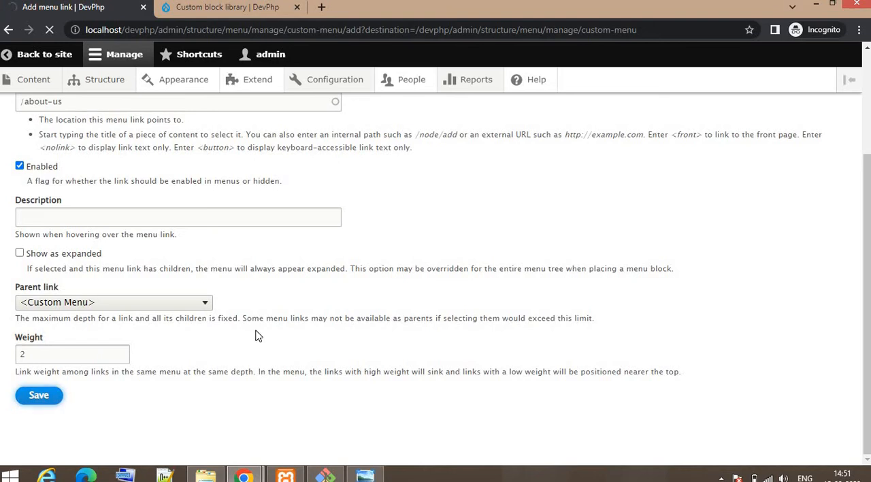
click(38, 395)
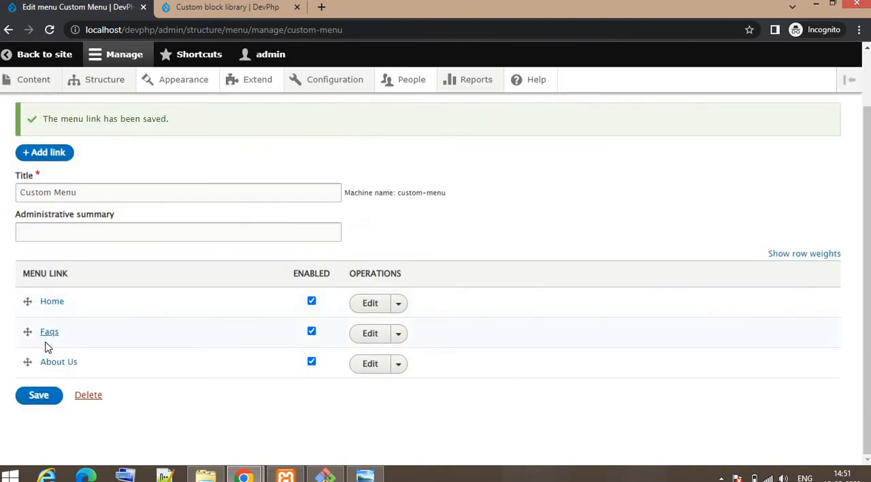
mouse_move(248, 345)
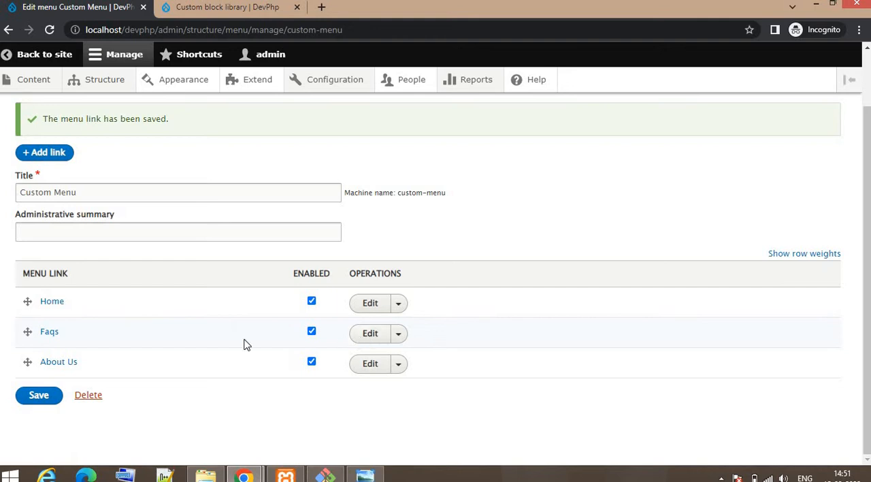
mouse_move(49, 332)
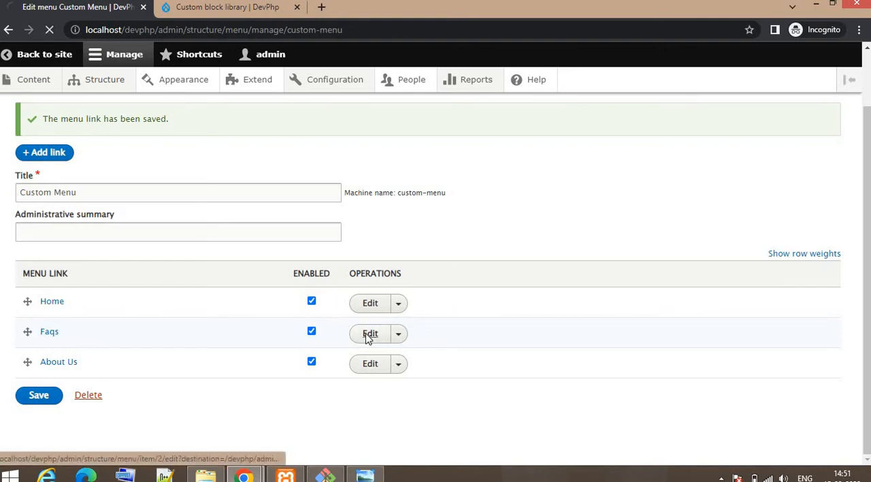
mouse_move(221, 350)
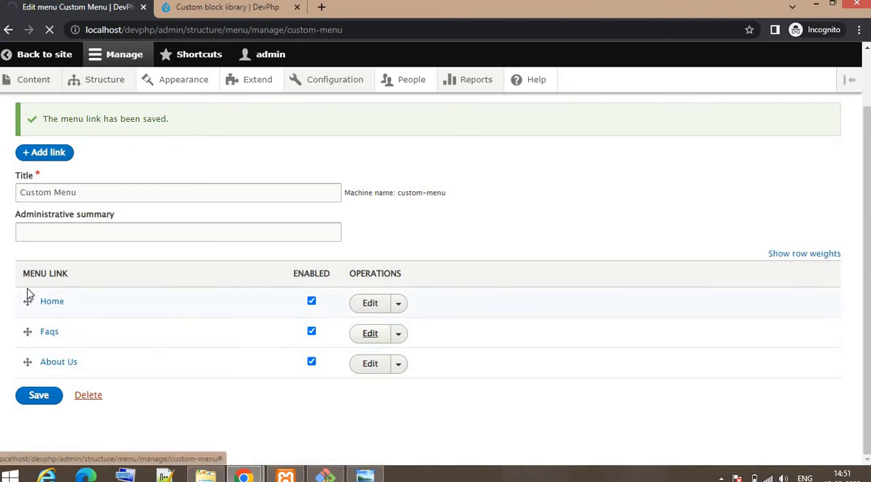
- Edit the Faqs link, set its weight to -1 and save it
click(370, 333)
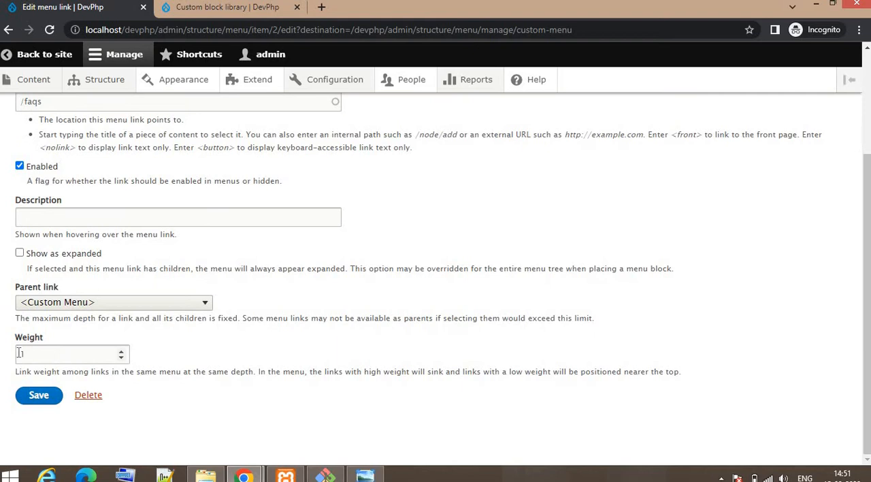
text(-1)
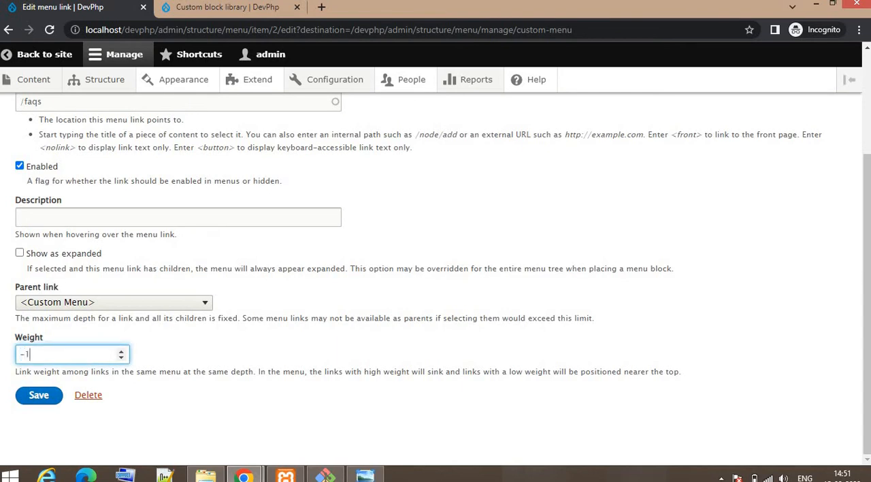
click(38, 395)
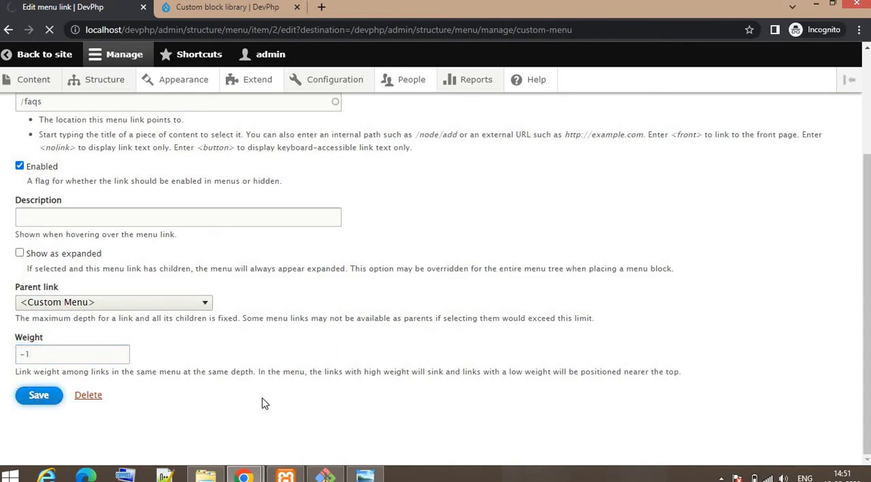
click(38, 395)
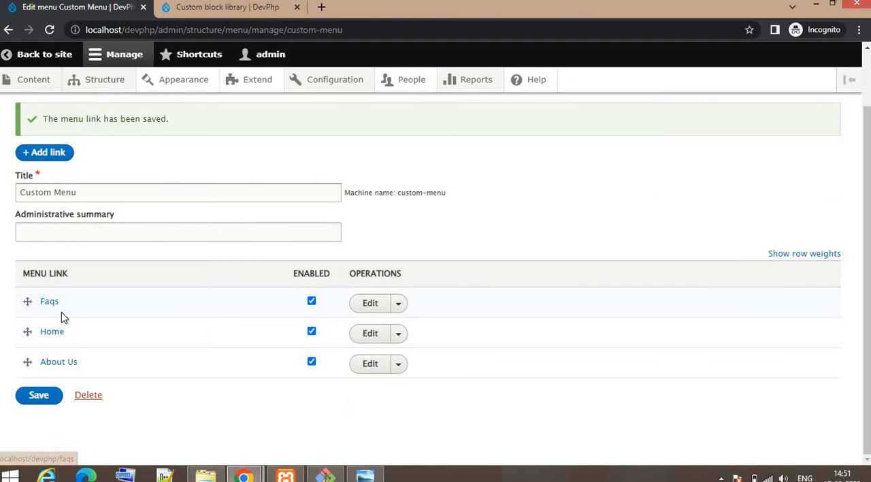
mouse_move(58, 362)
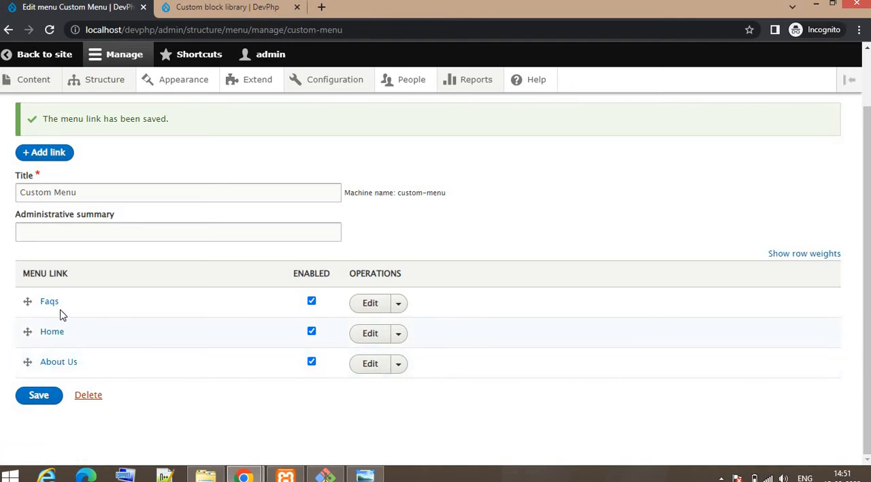
mouse_move(30, 302)
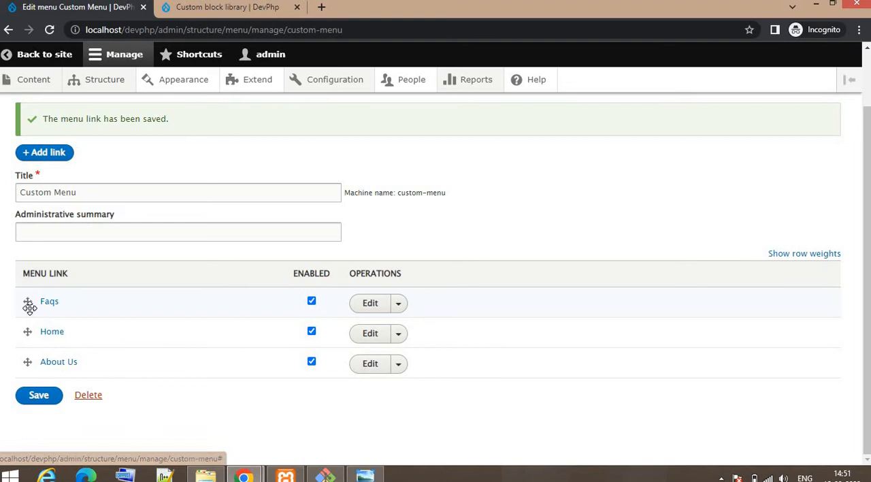
- Drag Home back above Faqs and save the Custom Menu link order
drag(27, 301, 28, 354)
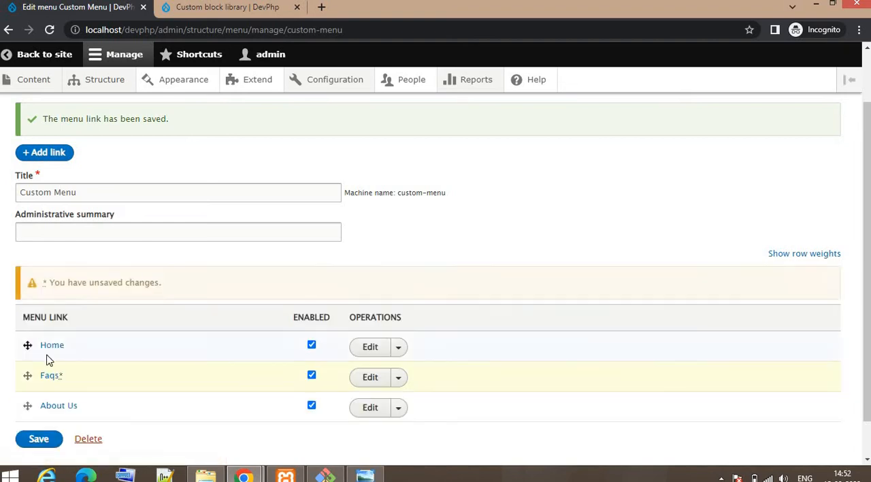
scroll(down, 3)
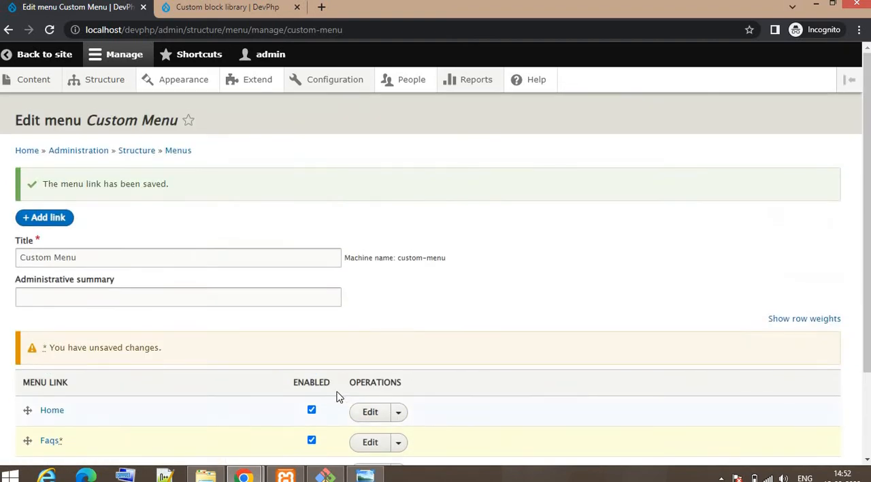
mouse_move(125, 333)
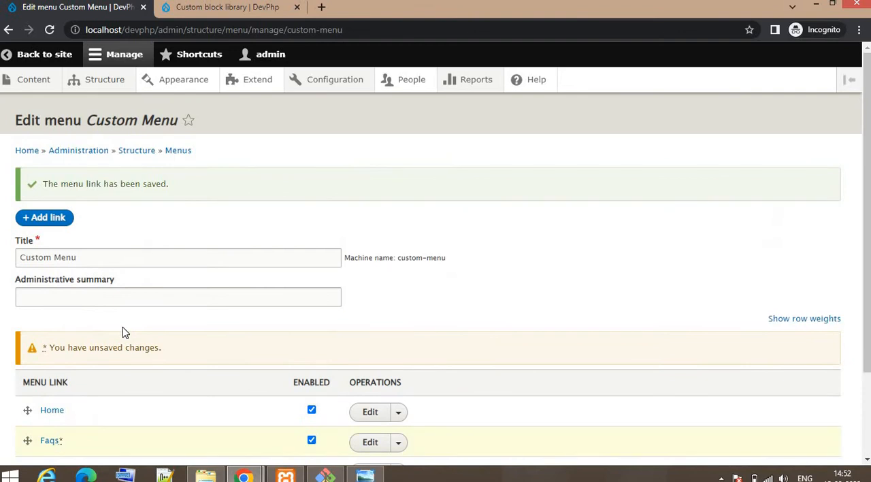
scroll(down, 3)
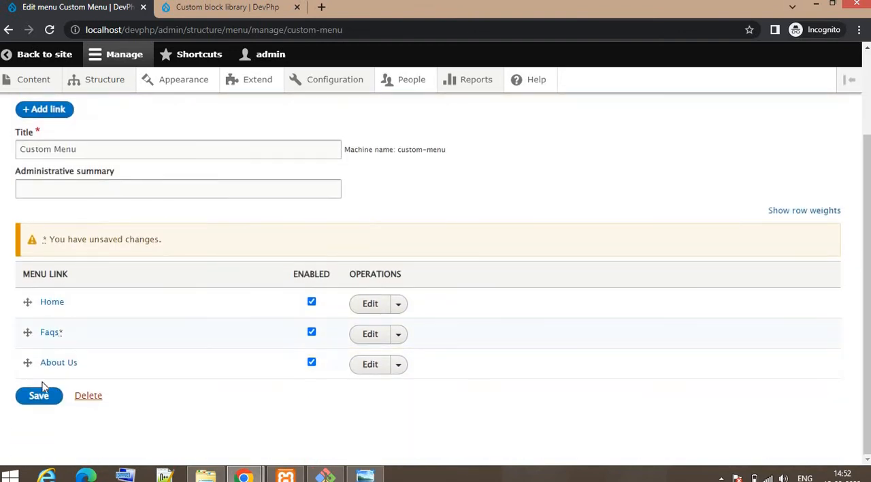
click(38, 395)
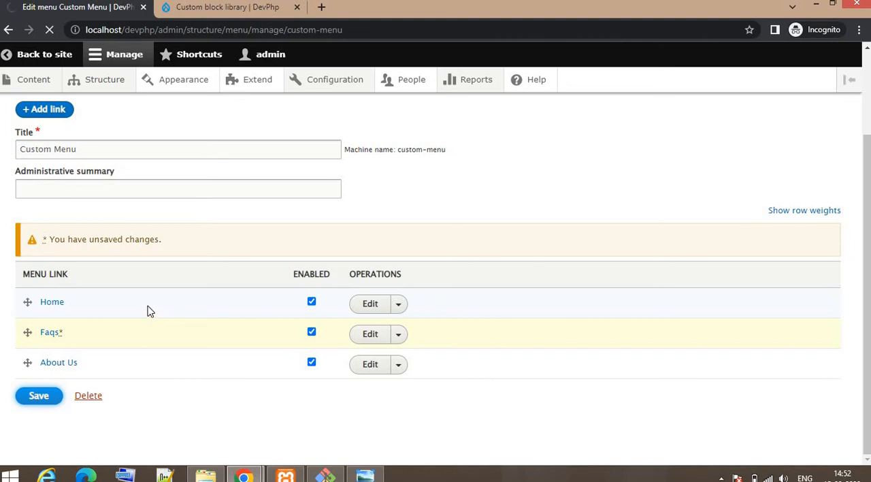
- Navigate via Structure to the Block layout page
click(103, 78)
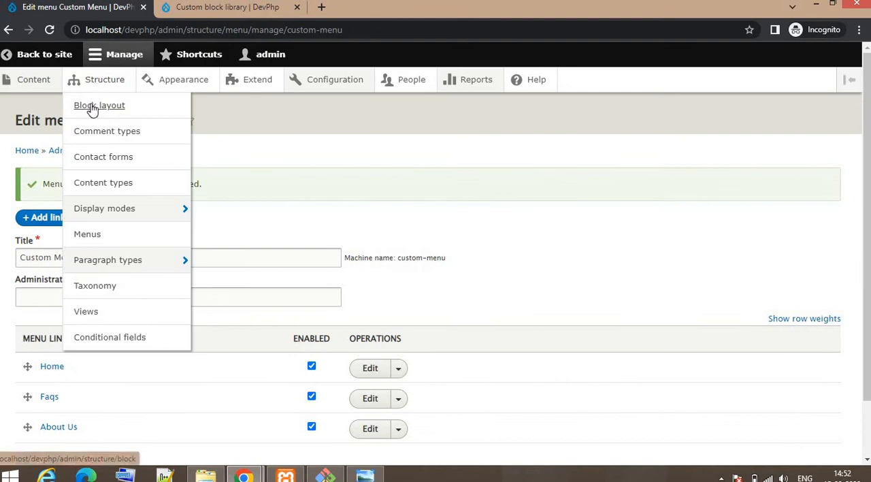
mouse_move(99, 106)
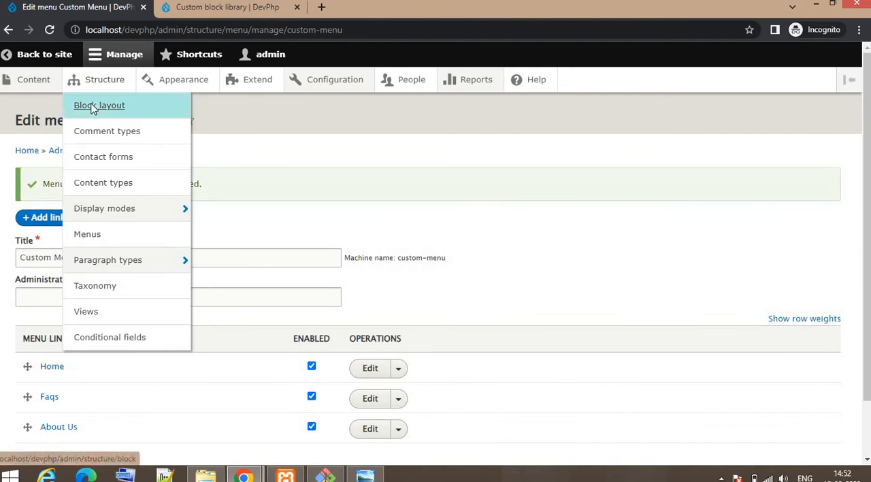
click(100, 106)
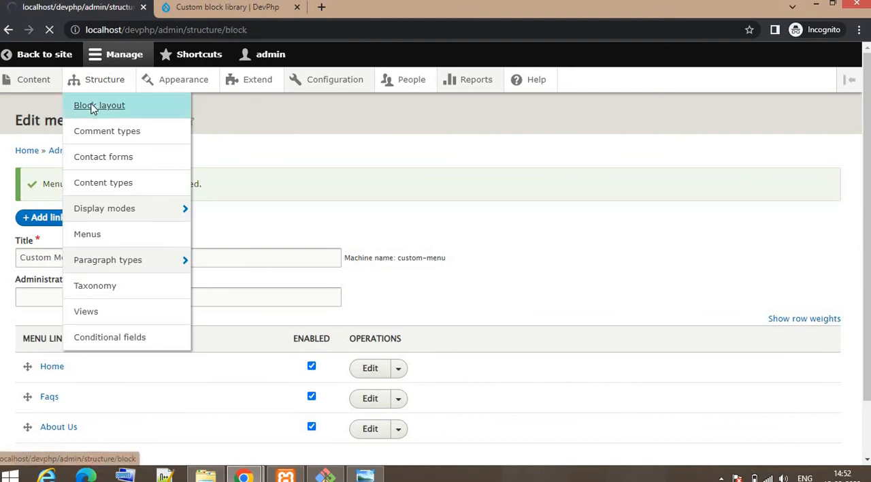
click(99, 105)
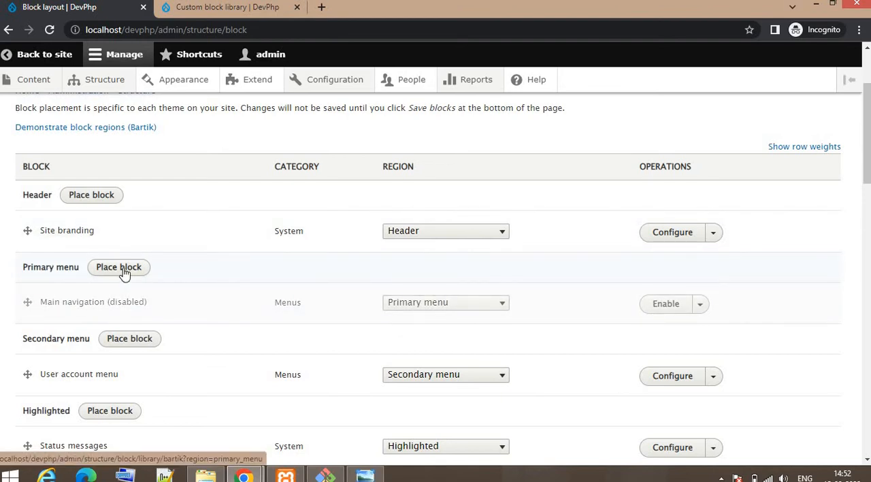
mouse_move(35, 73)
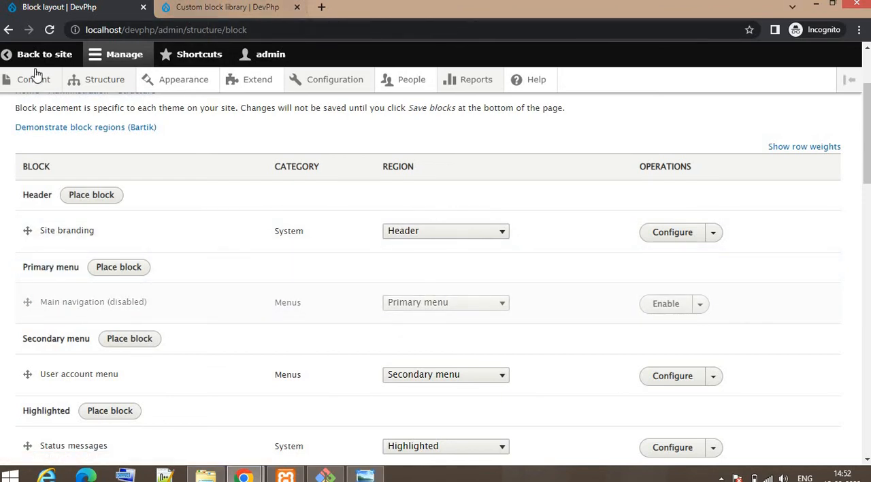
- Preview the live front page, return and start placing a block in the Primary menu region
click(225, 7)
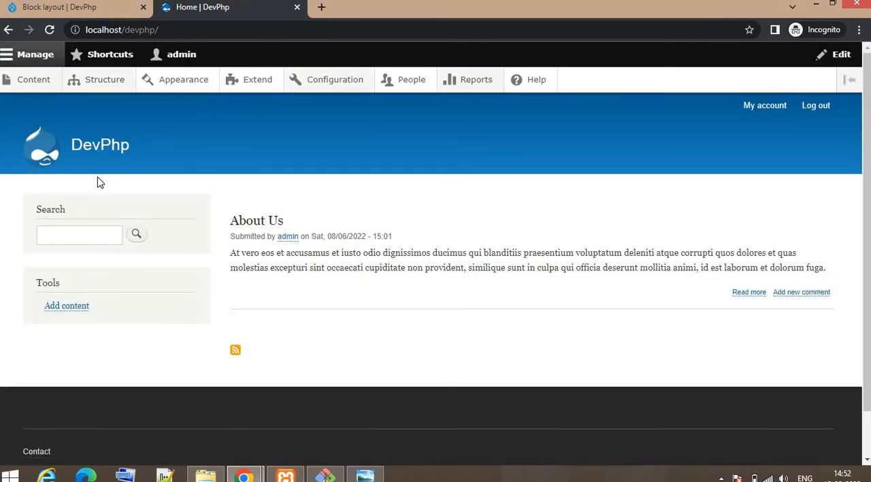
click(75, 7)
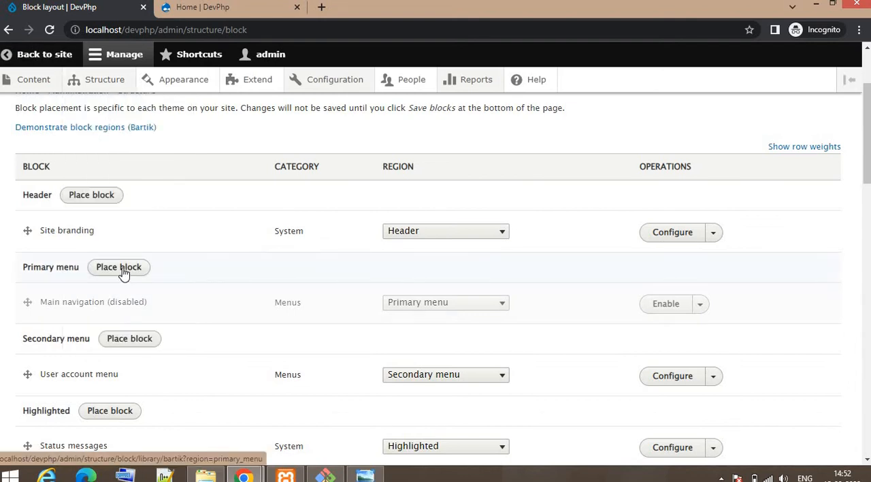
click(118, 266)
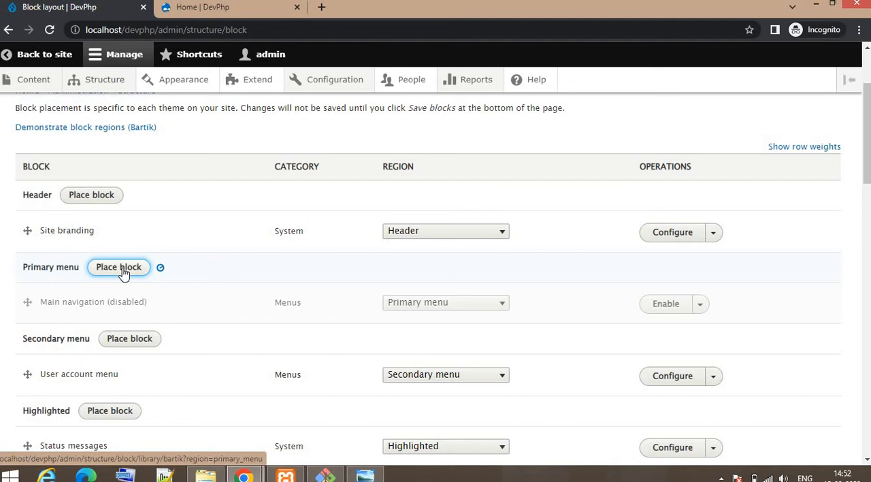
- Filter blocks for 'cu' and place the Custom Menu block
click(119, 266)
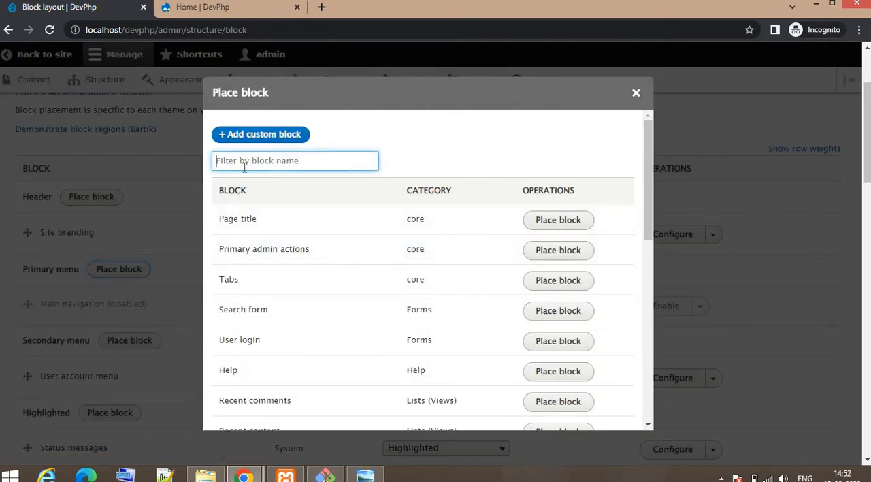
text(custo)
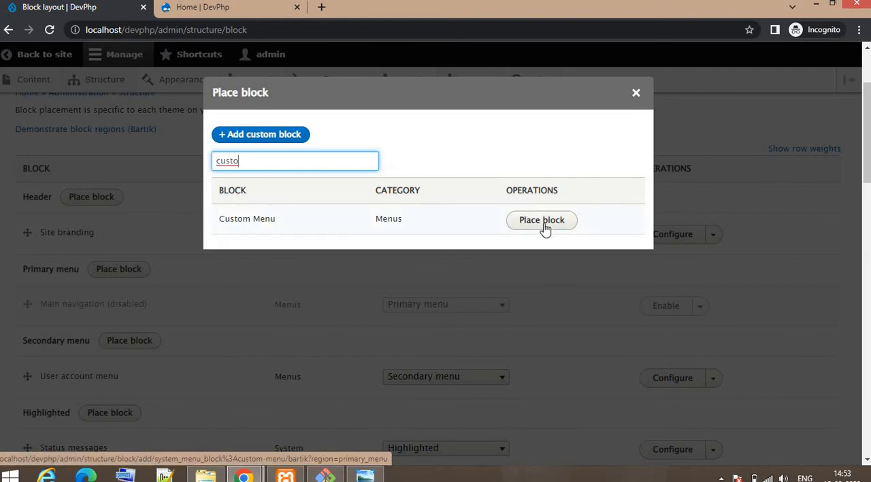
click(542, 219)
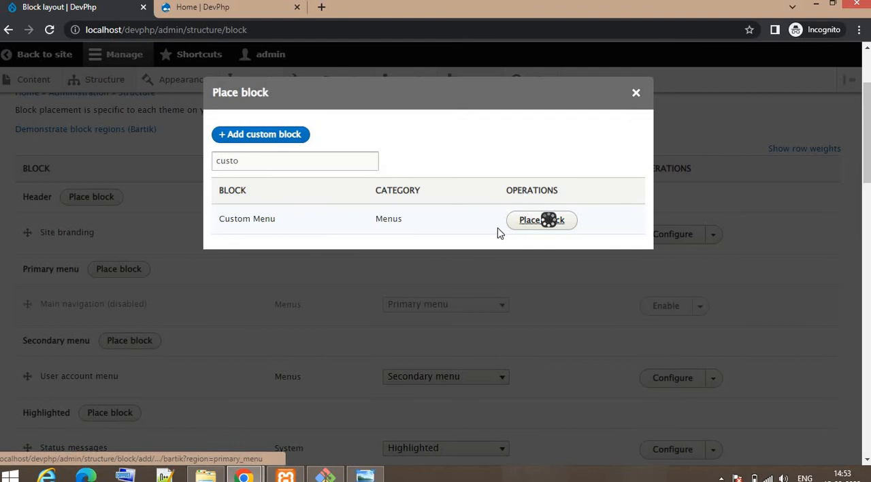
click(542, 219)
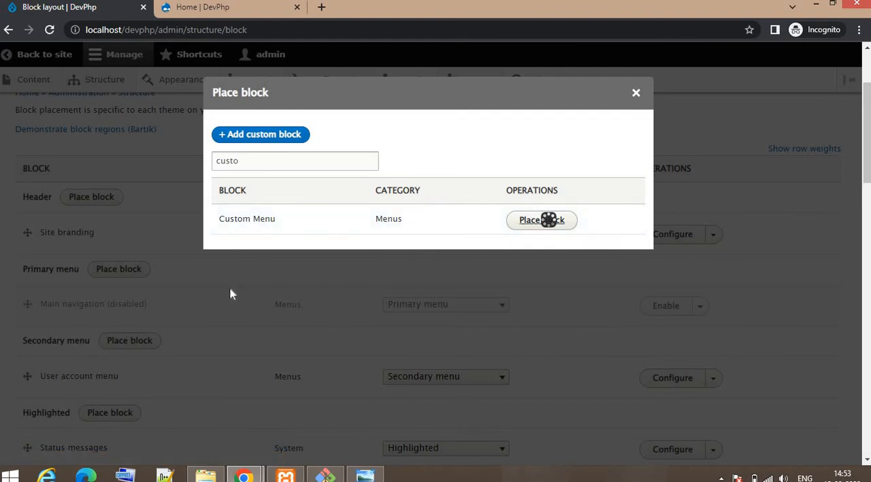
click(542, 219)
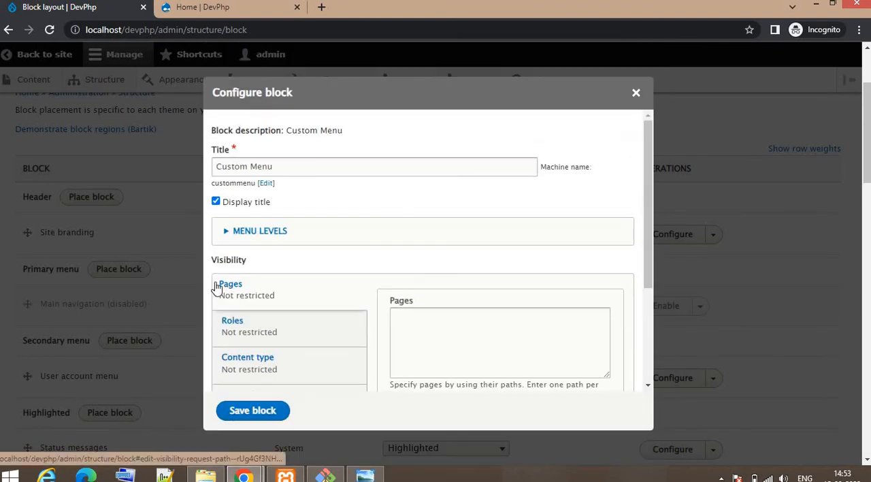
- Hide the block title, keep region Primary menu and save the block configuration
click(215, 202)
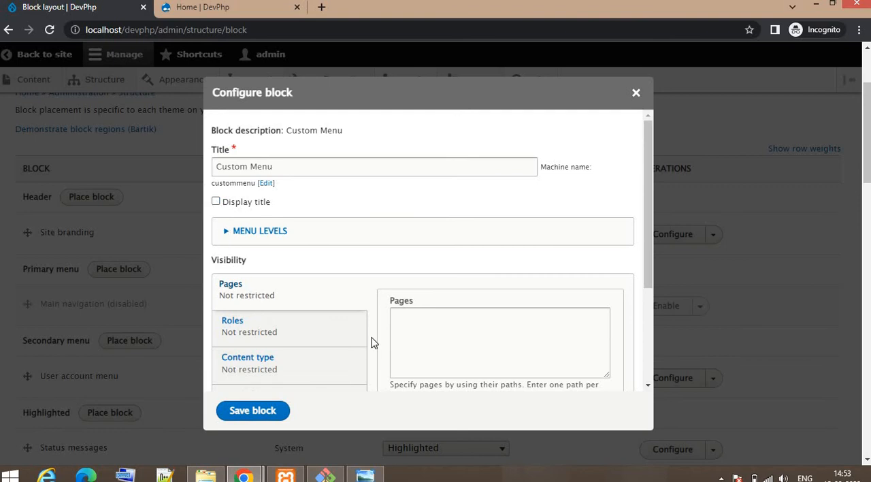
scroll(down, 3)
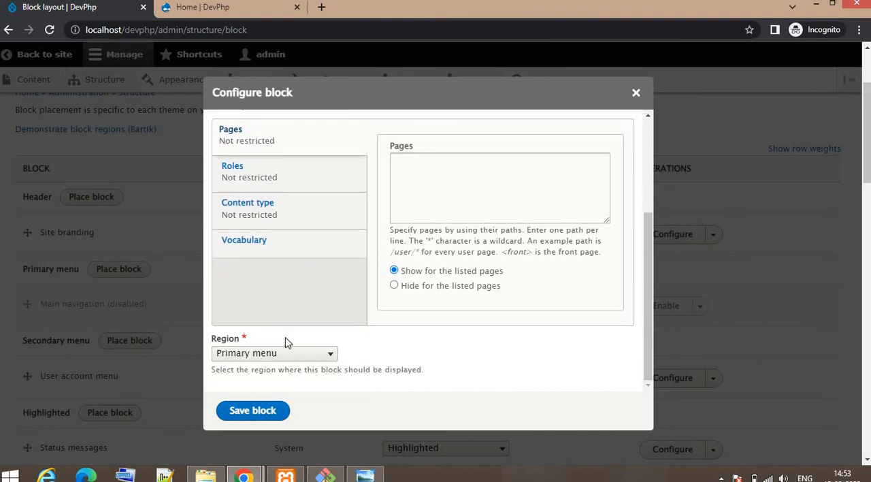
mouse_move(324, 232)
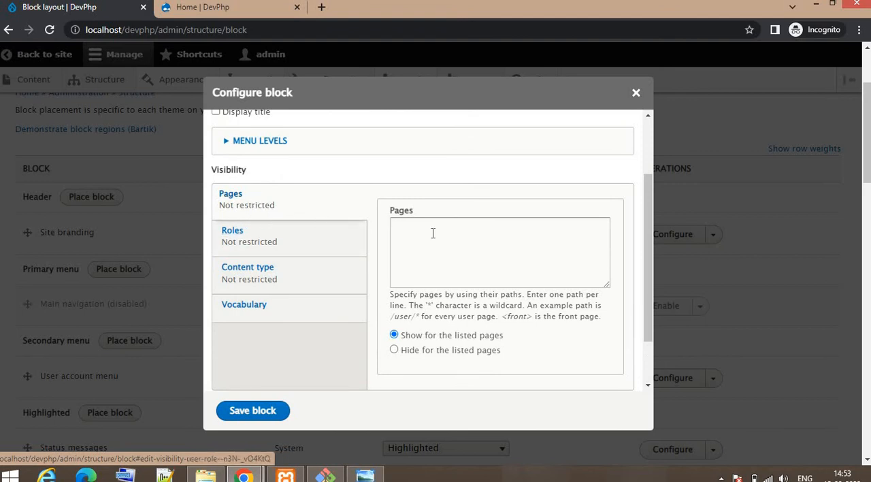
click(499, 252)
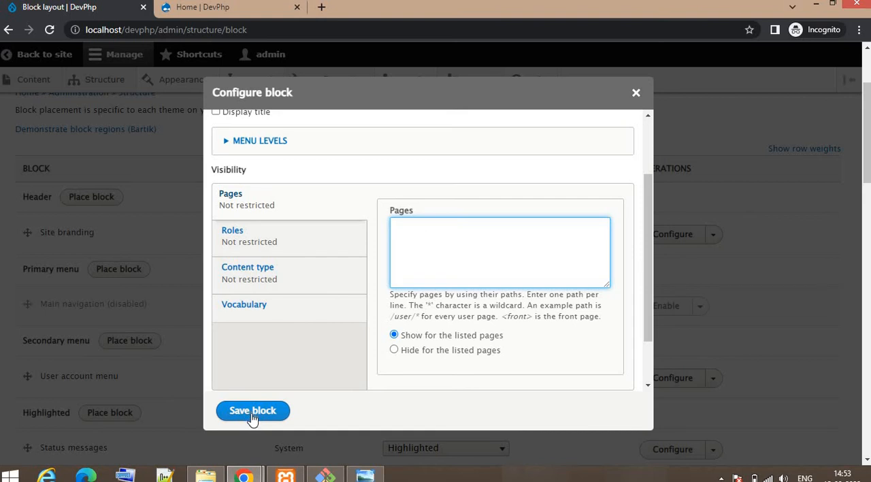
click(254, 410)
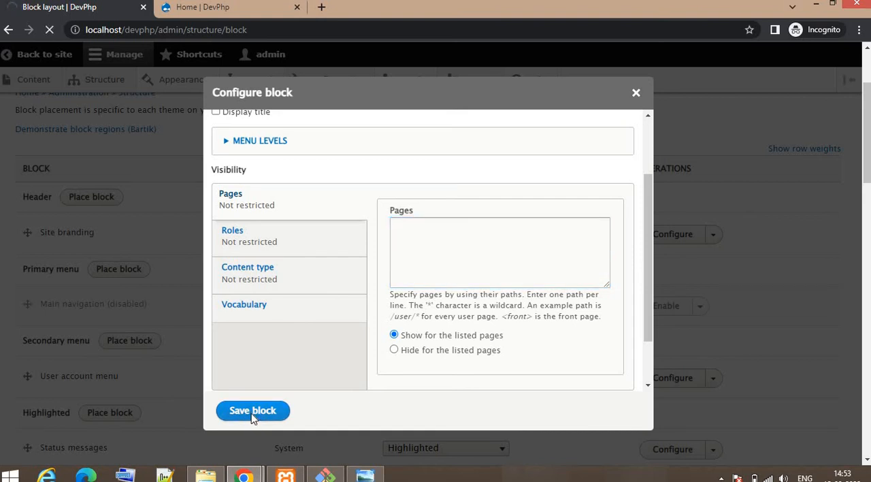
click(253, 411)
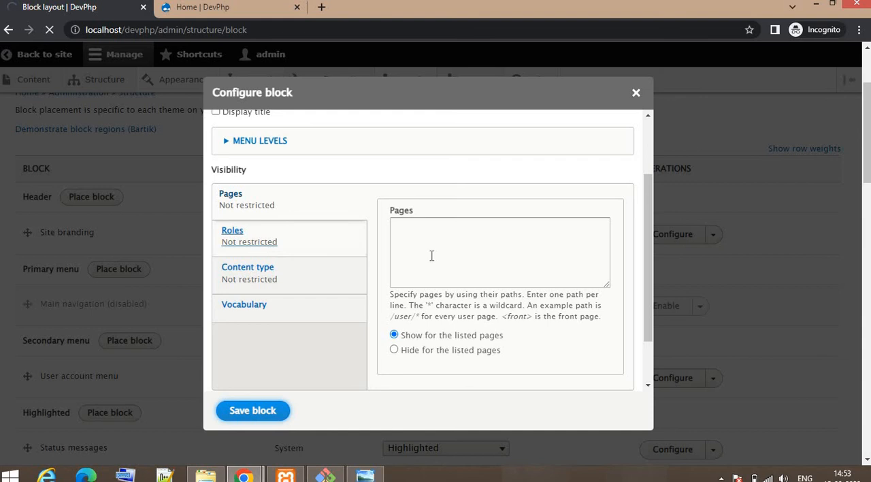
click(254, 411)
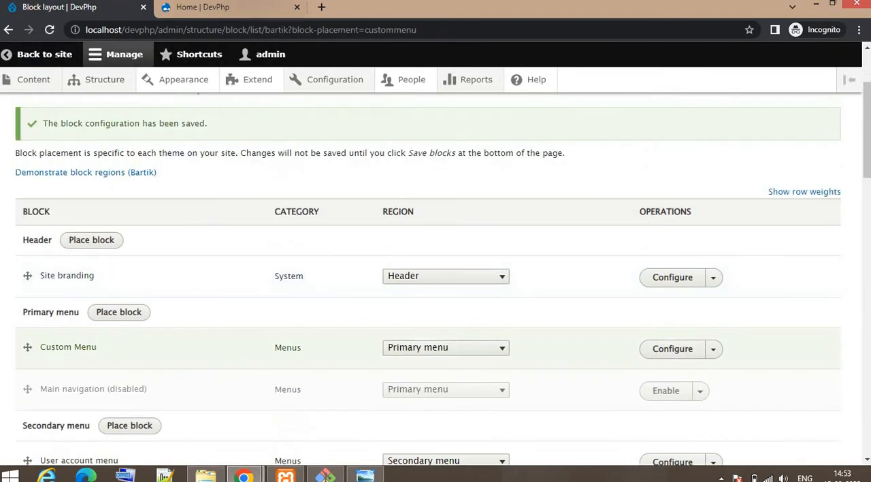
- Reload the front page and visit the Faqs and About Us pages from the new menu
click(230, 7)
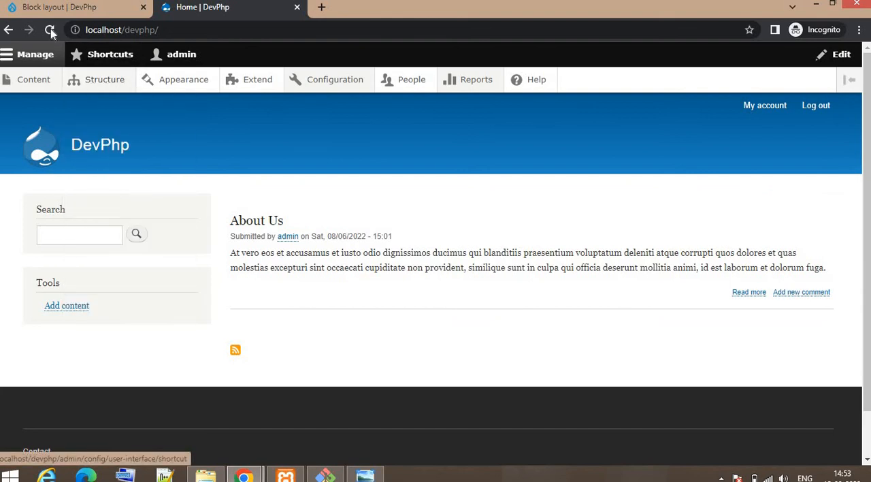
click(49, 30)
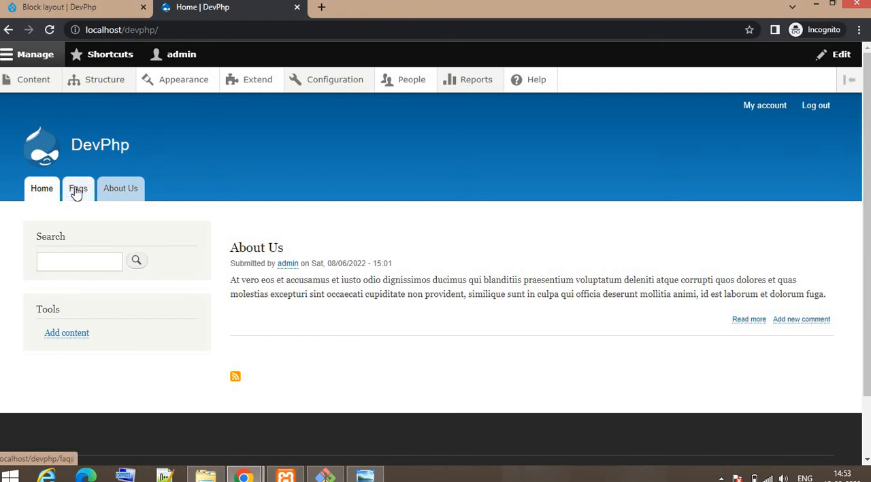
click(77, 187)
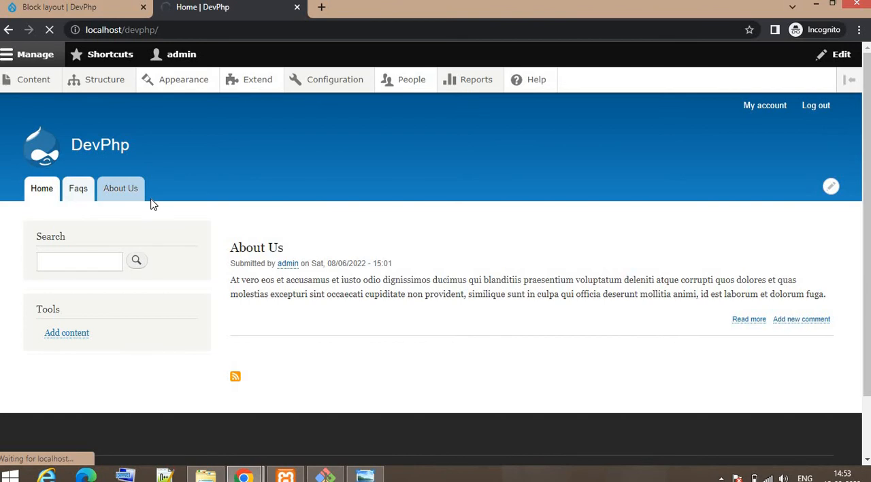
click(78, 187)
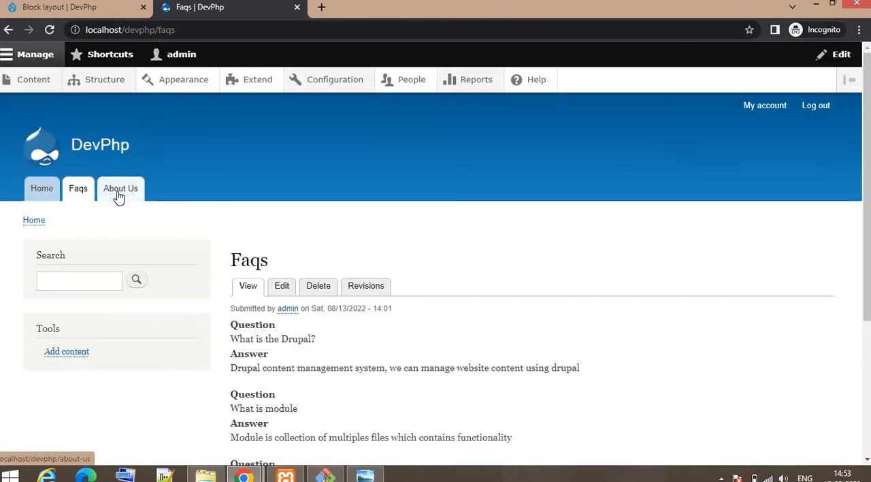
click(120, 188)
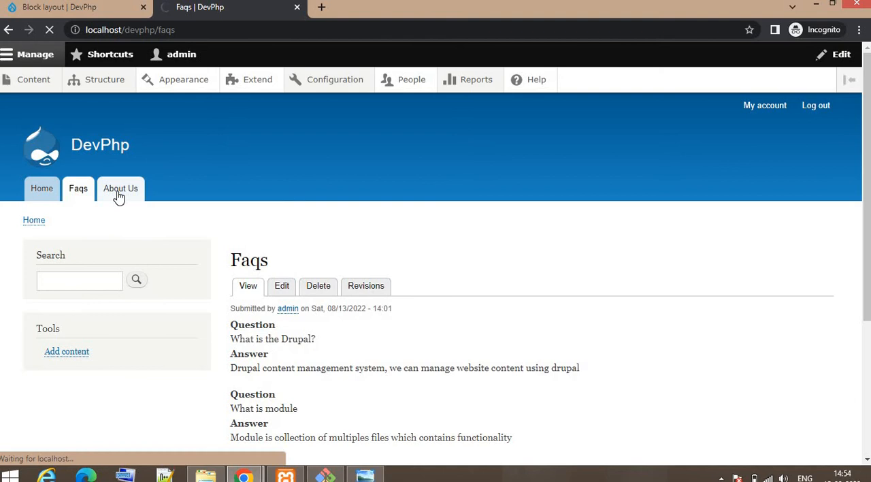
click(120, 188)
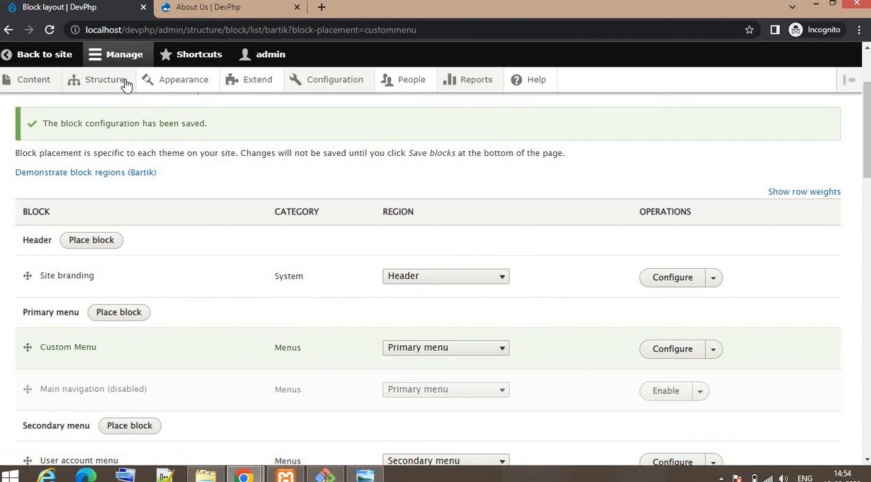
- Reach the Custom Menu block's settings from the block layout and its Visibility pages field
click(103, 79)
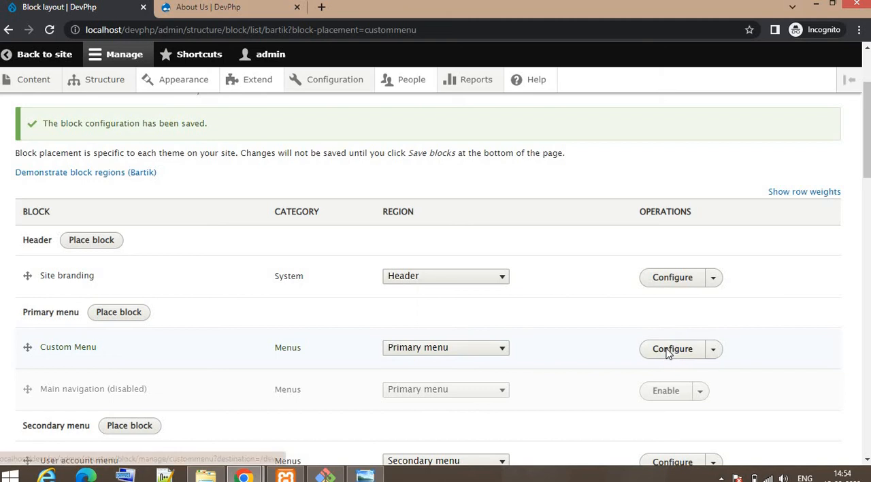
click(673, 348)
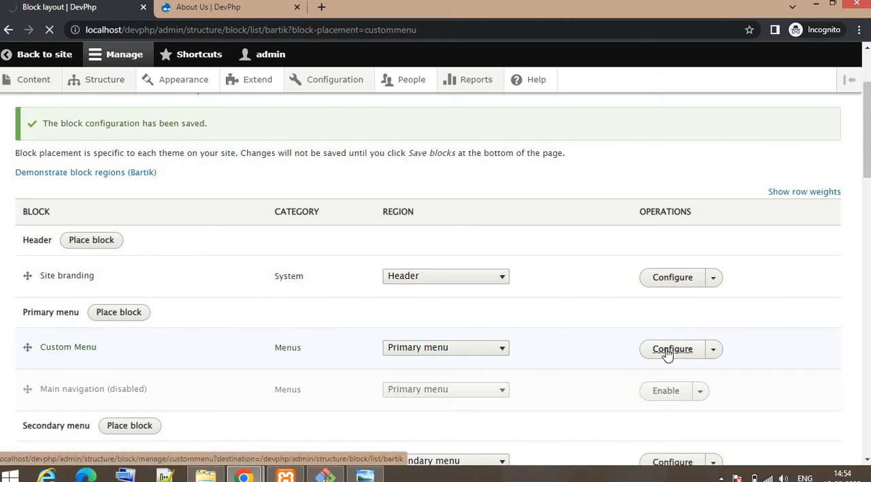
click(672, 349)
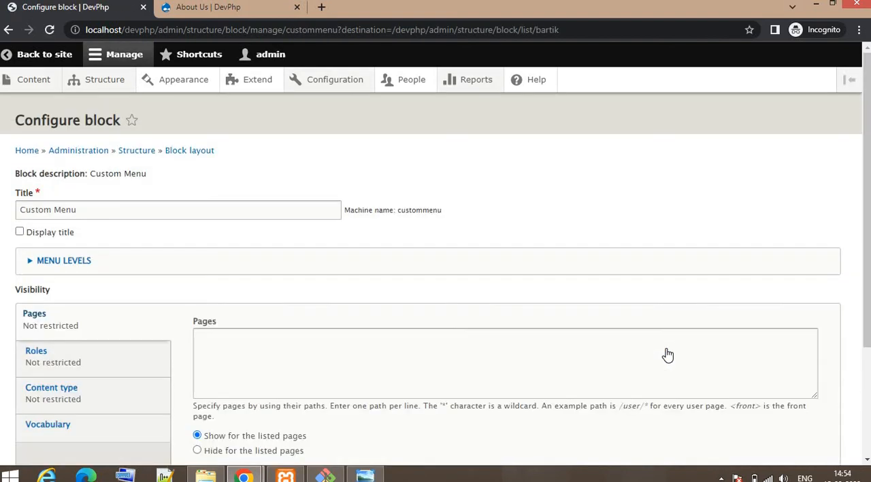
scroll(down, 3)
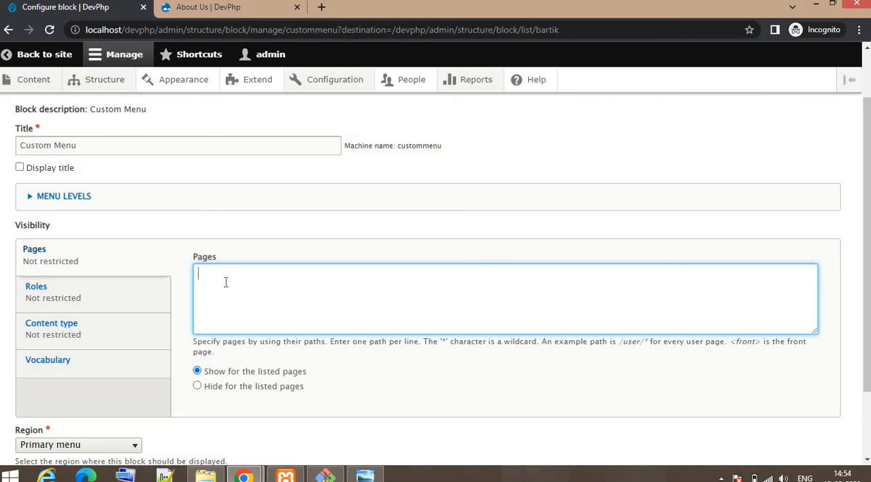
- Restrict the Custom Menu block to <front> with 'Show for the listed pages' and save it
text(<fr)
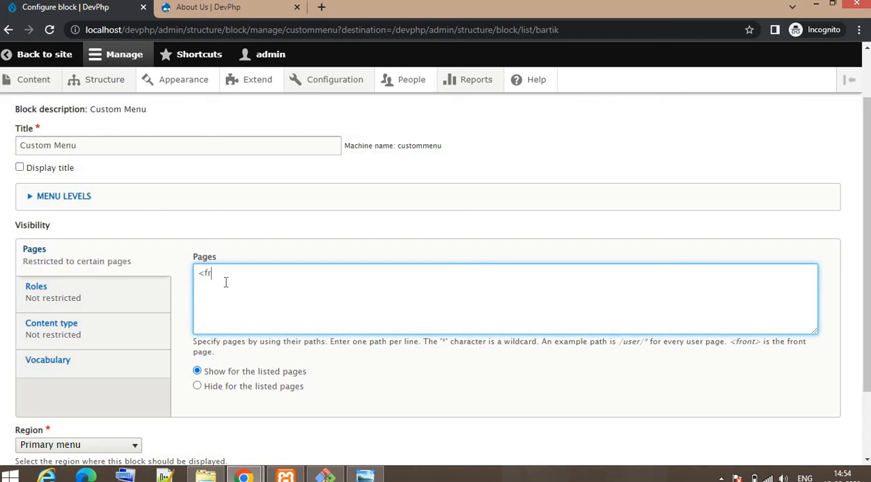
text(ont)
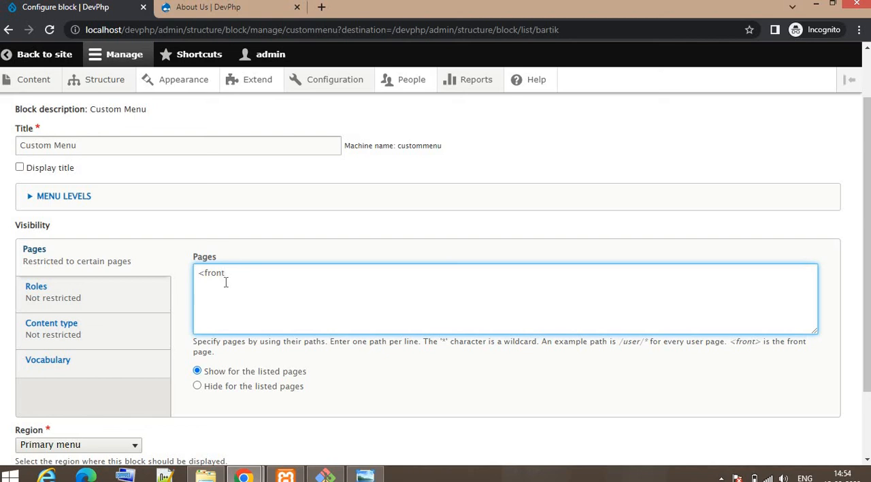
scroll(down, 3)
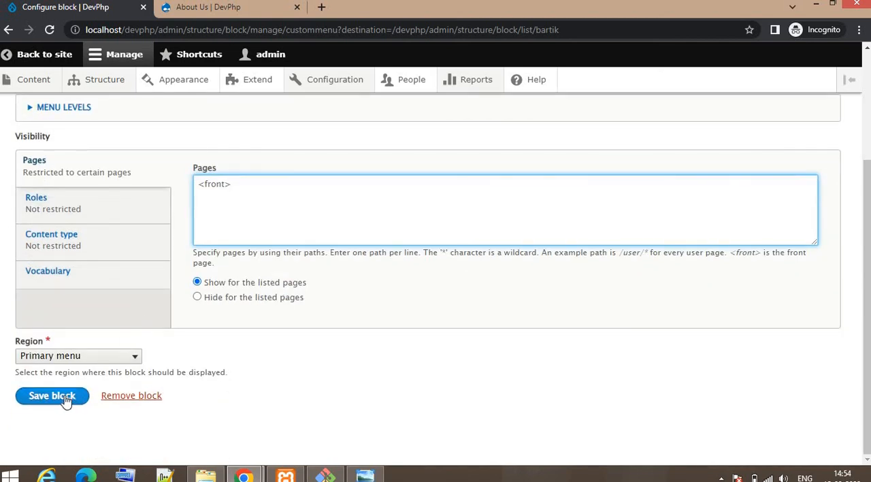
click(52, 395)
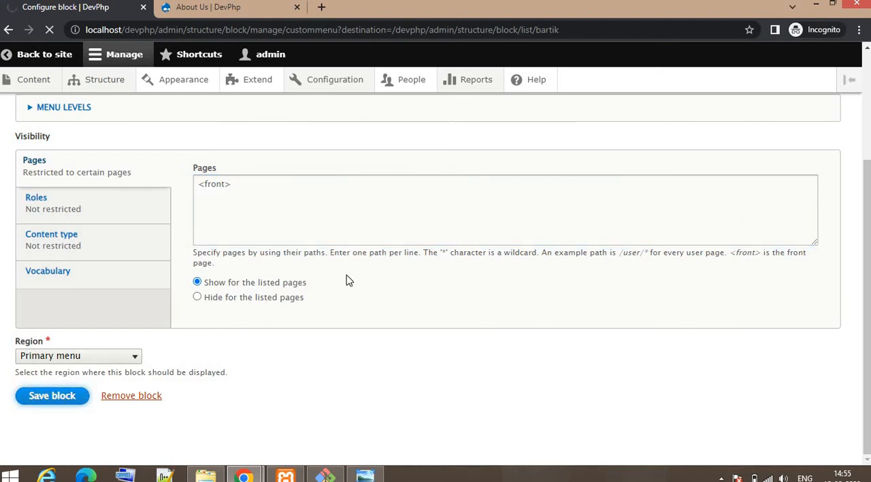
- Confirm on About Us, Home and Faqs that the menu shows only on the front page, then return to Block layout
click(228, 7)
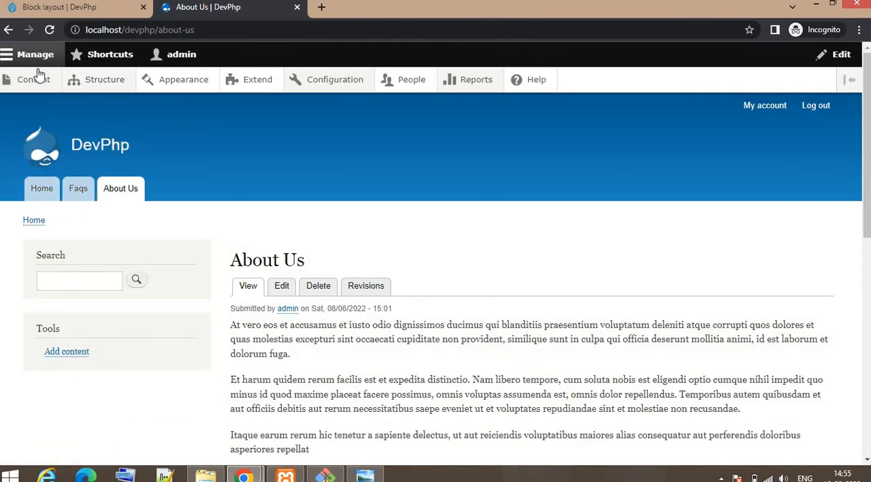
click(120, 188)
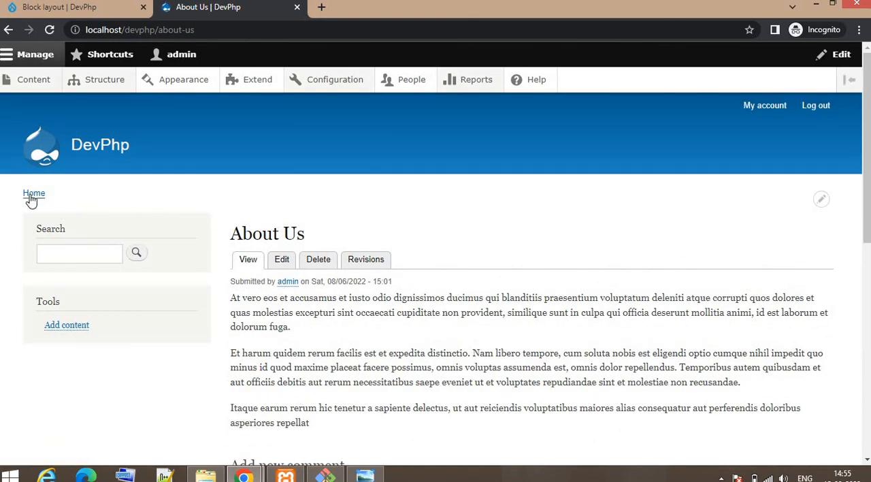
click(33, 193)
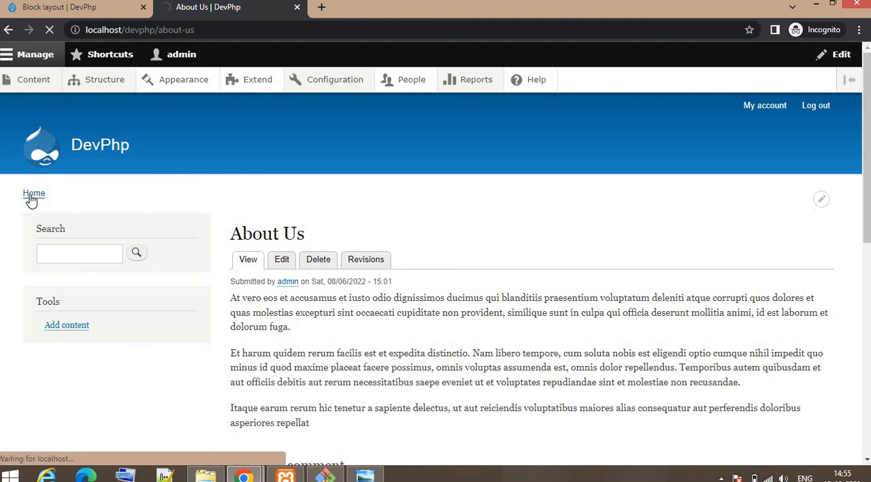
click(33, 193)
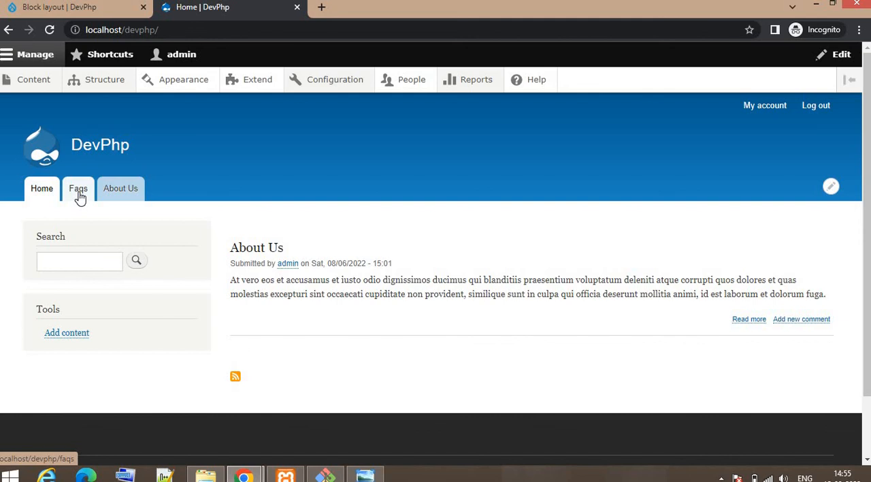
click(77, 188)
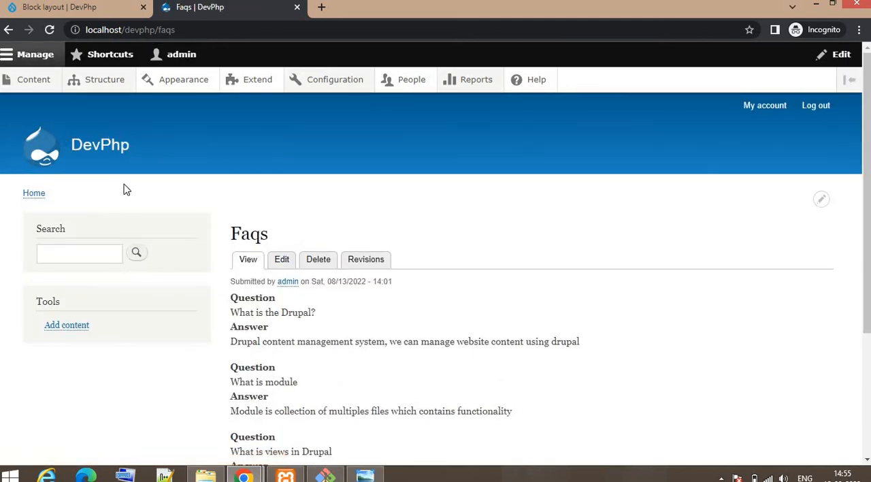
click(68, 7)
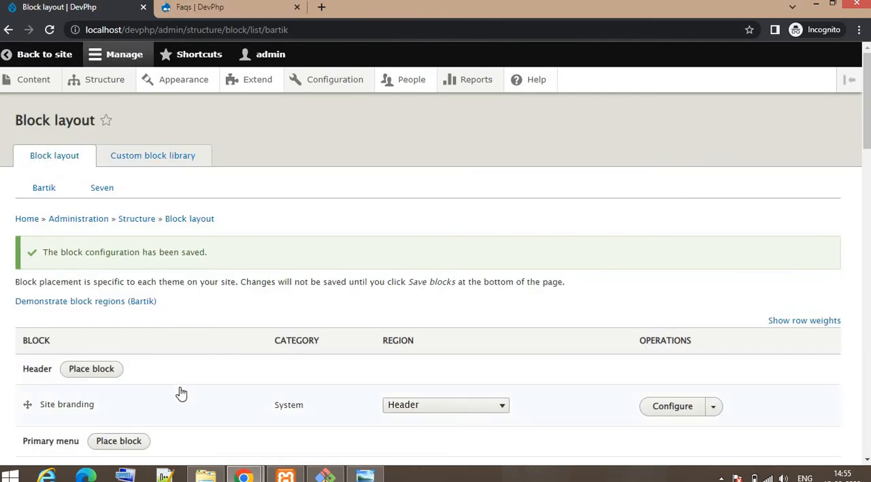
mouse_move(248, 349)
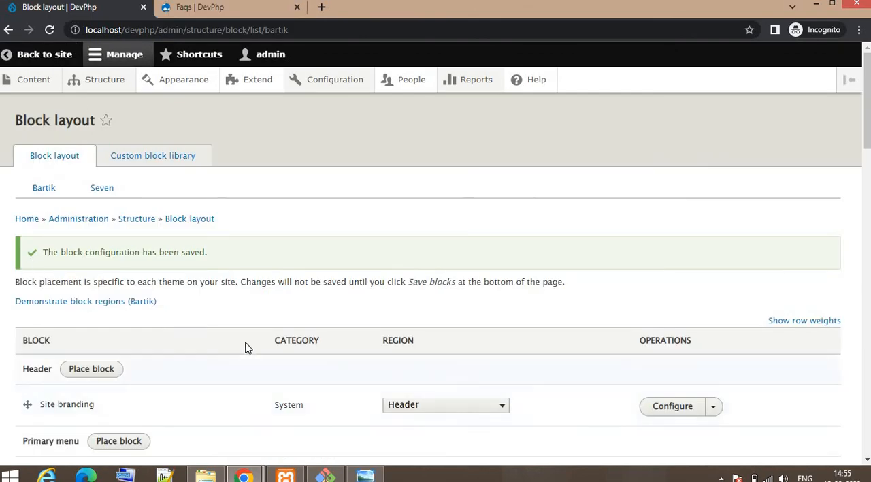
scroll(down, 3)
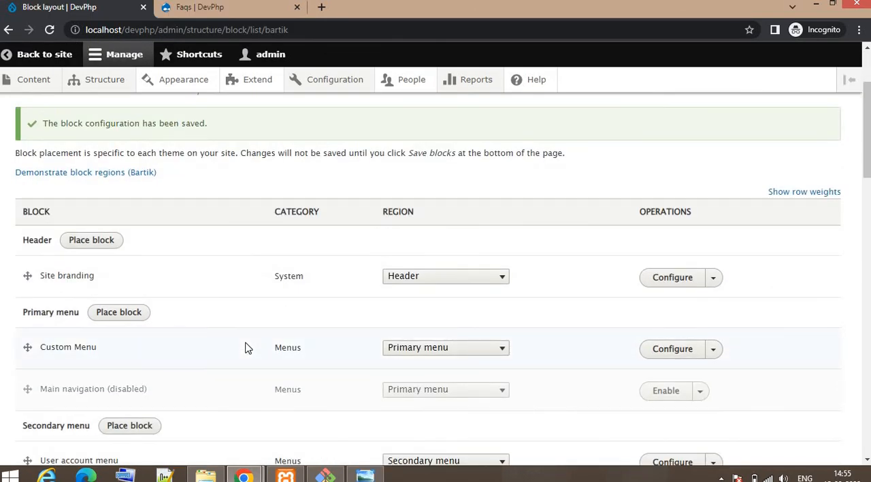
scroll(down, 3)
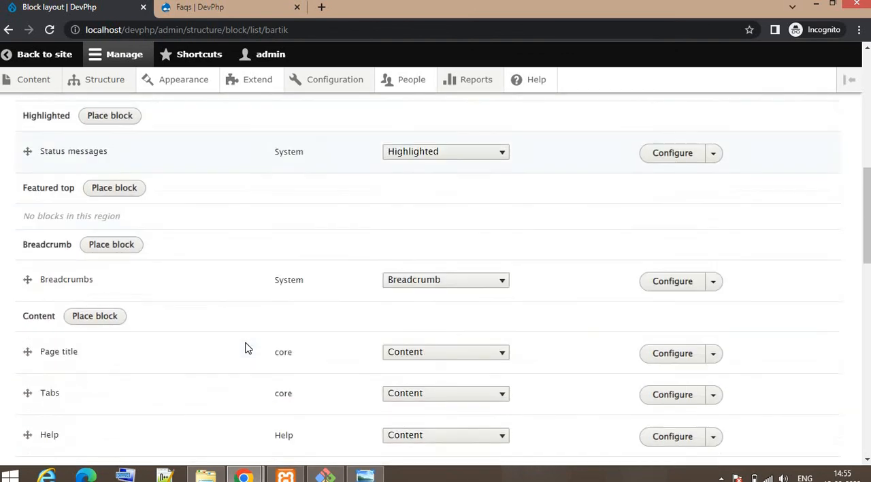
scroll(down, 3)
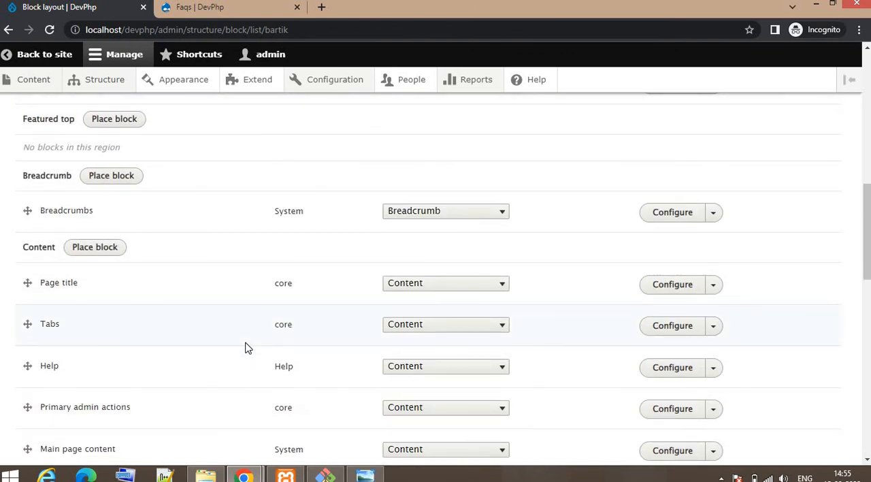
scroll(up, 3)
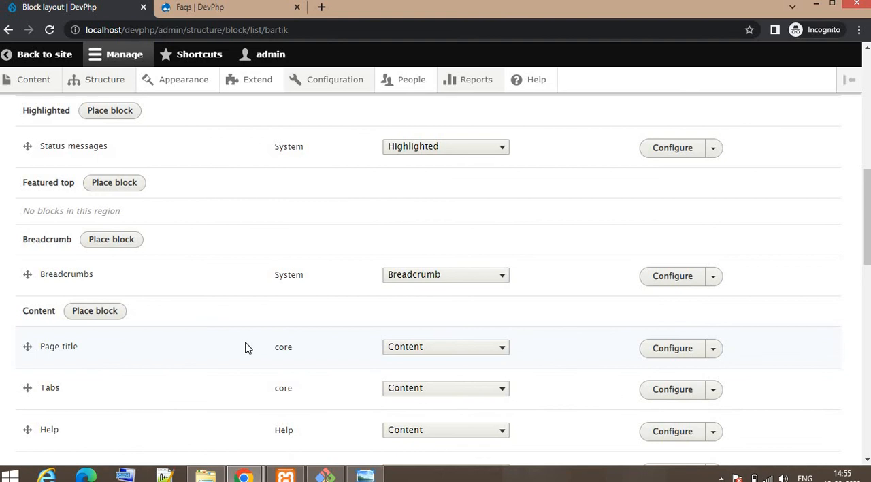
mouse_move(249, 346)
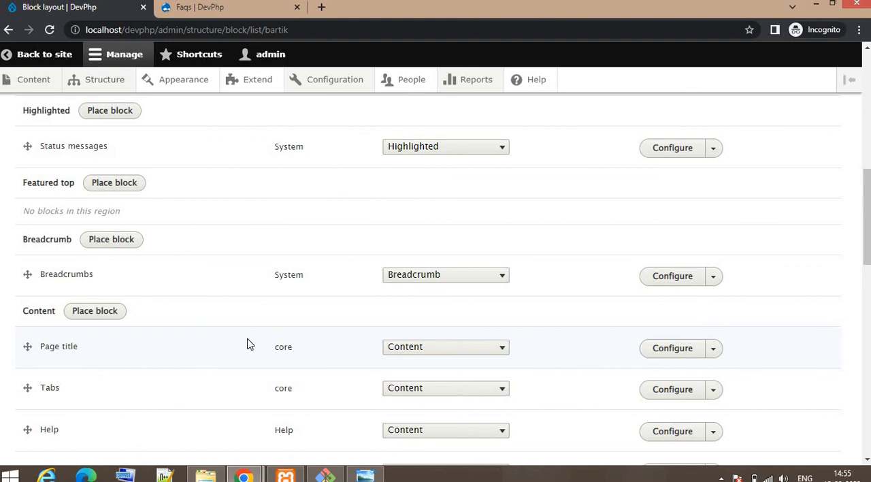